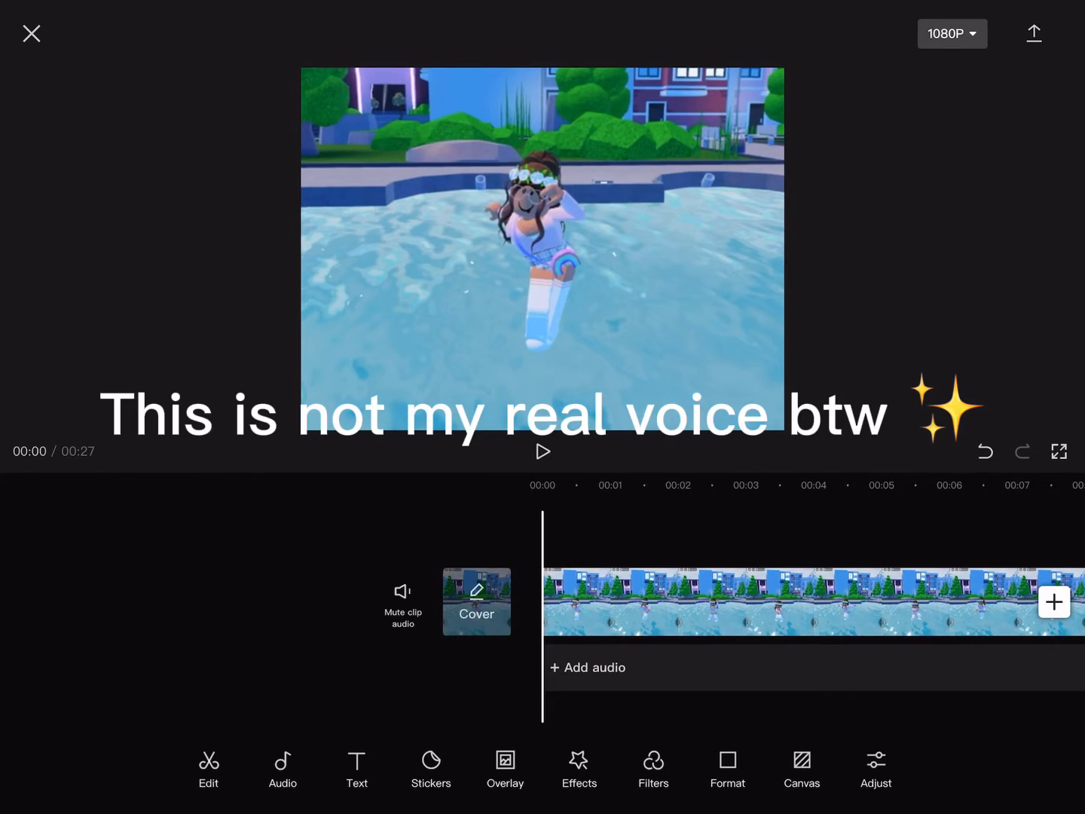
click(282, 769)
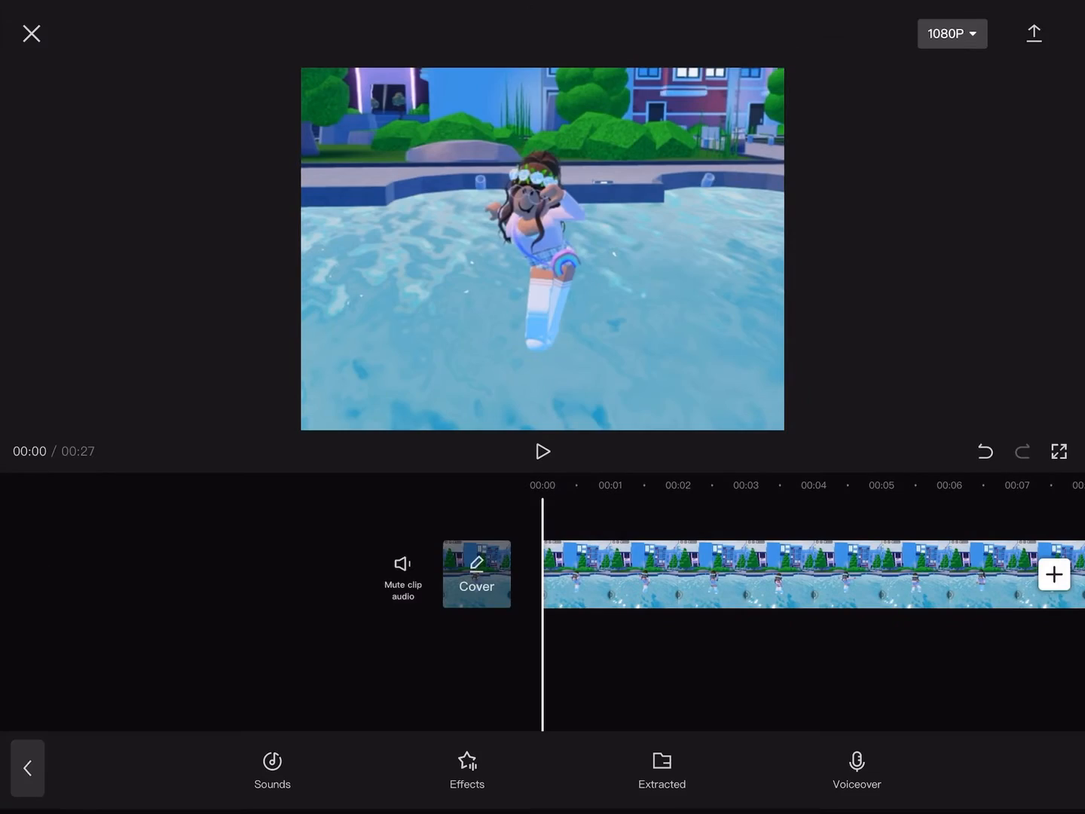
click(271, 769)
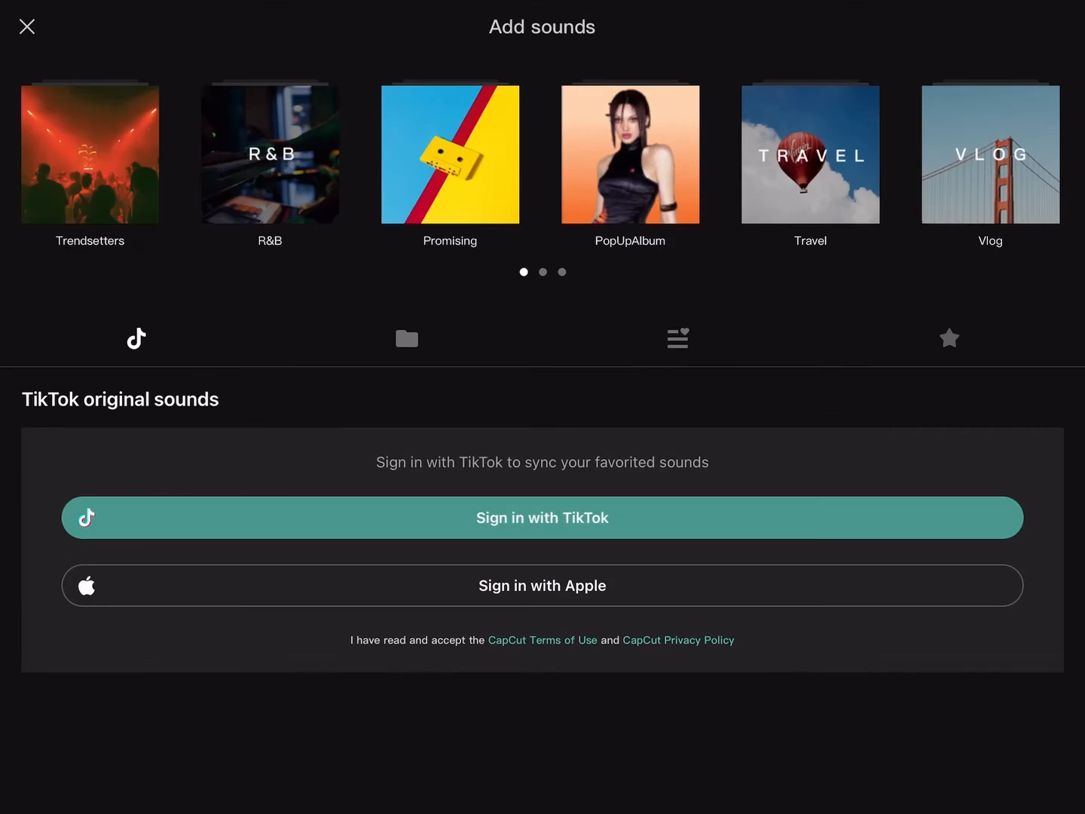
click(406, 337)
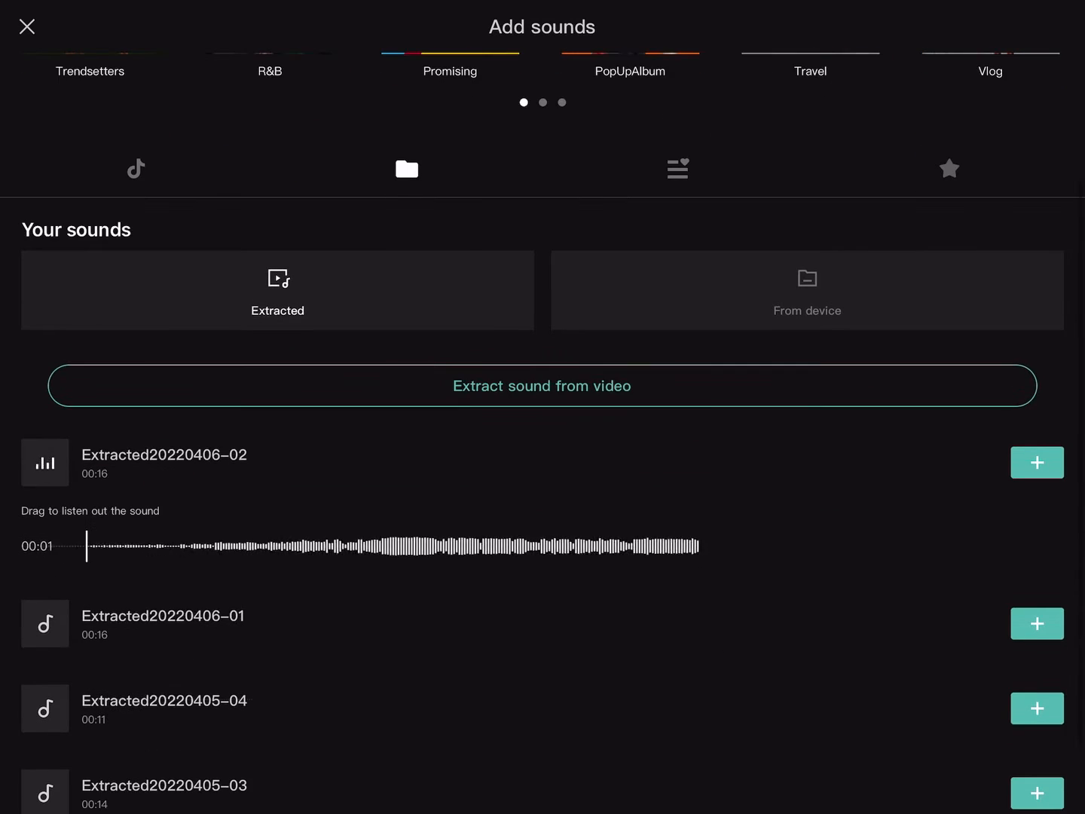
scroll(down, 3)
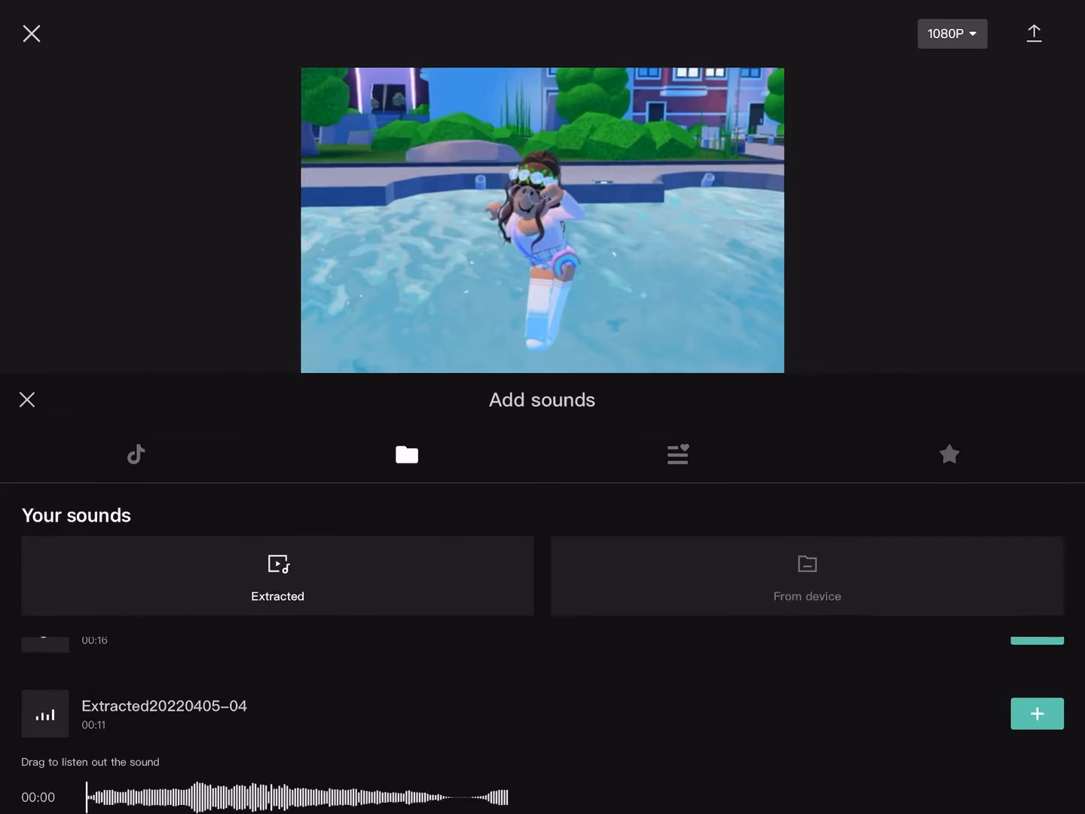
click(1036, 713)
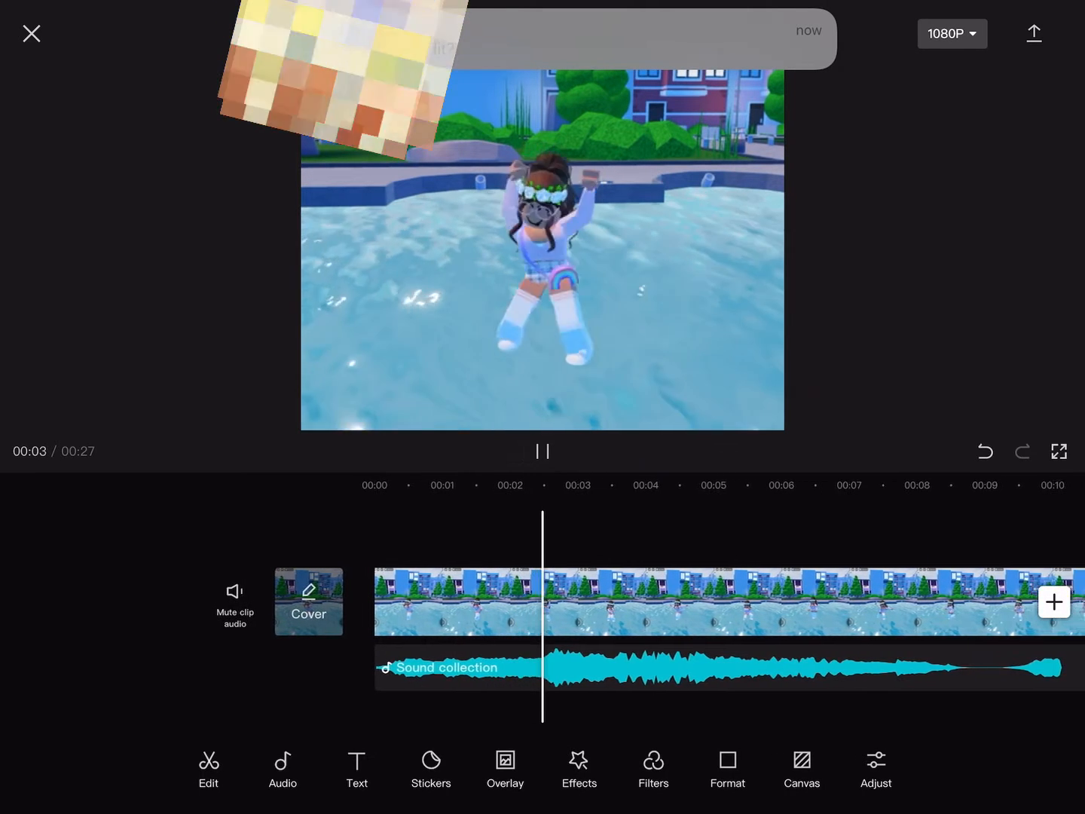
Step: Trim the dance clip to about 11 seconds and split it at the beat near 3 seconds
click(541, 450)
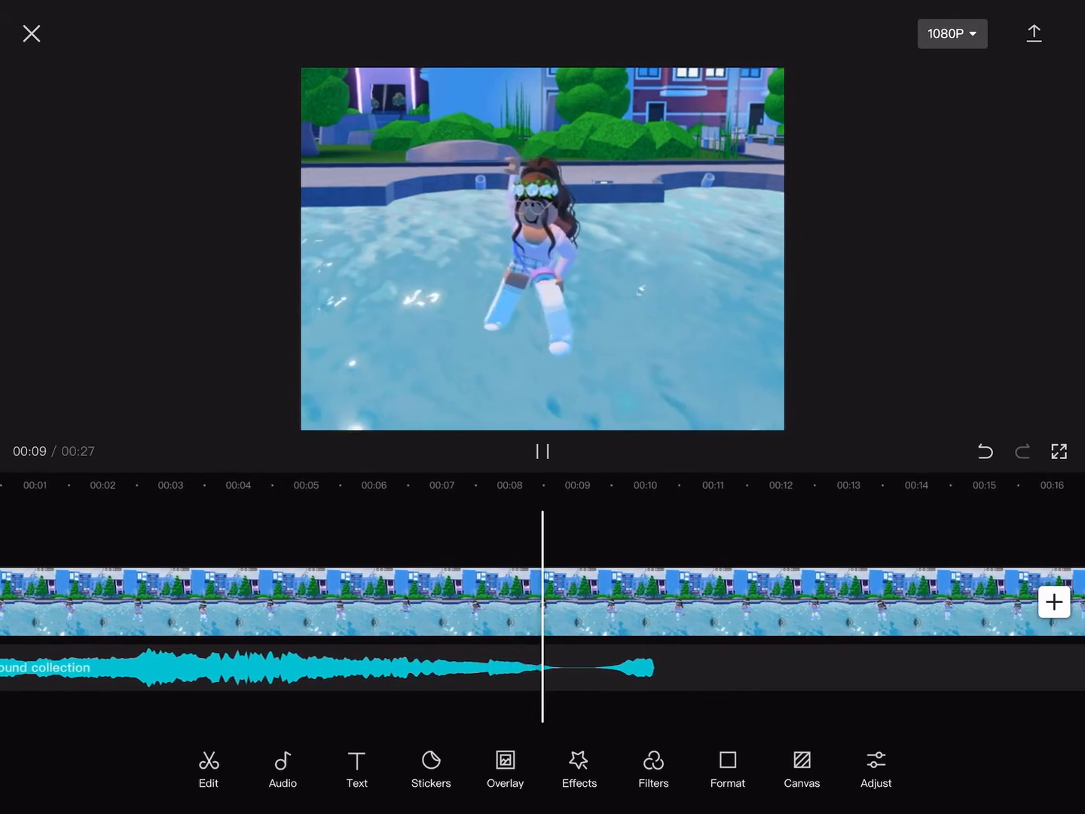
click(541, 452)
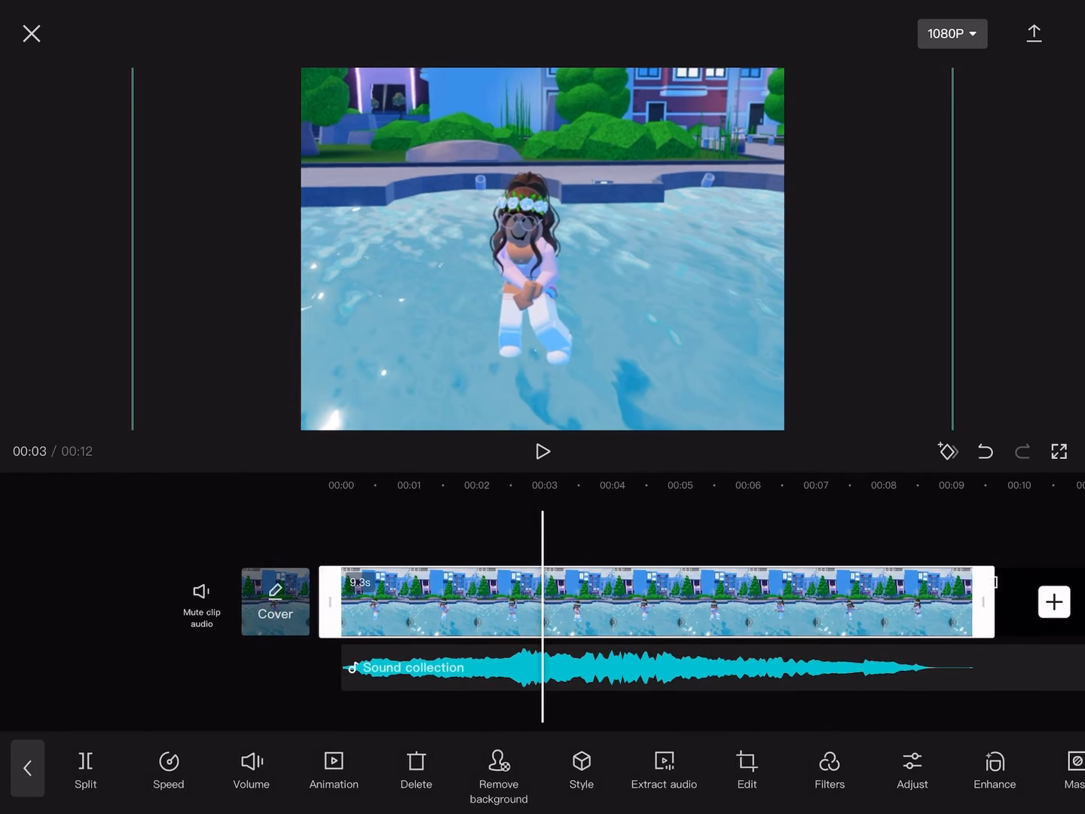
click(542, 452)
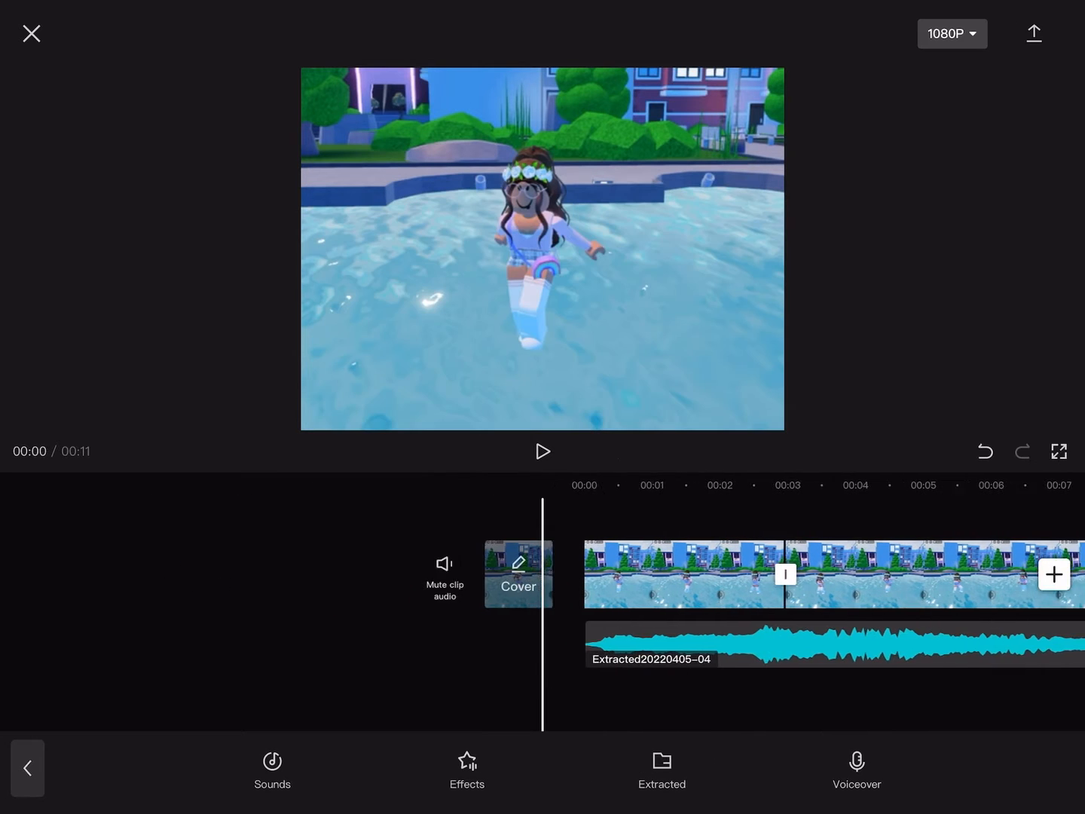
Step: Give the first clip a custom slow-motion curve near 0.1x, stretching it from 3.0s to 8.9s
click(542, 452)
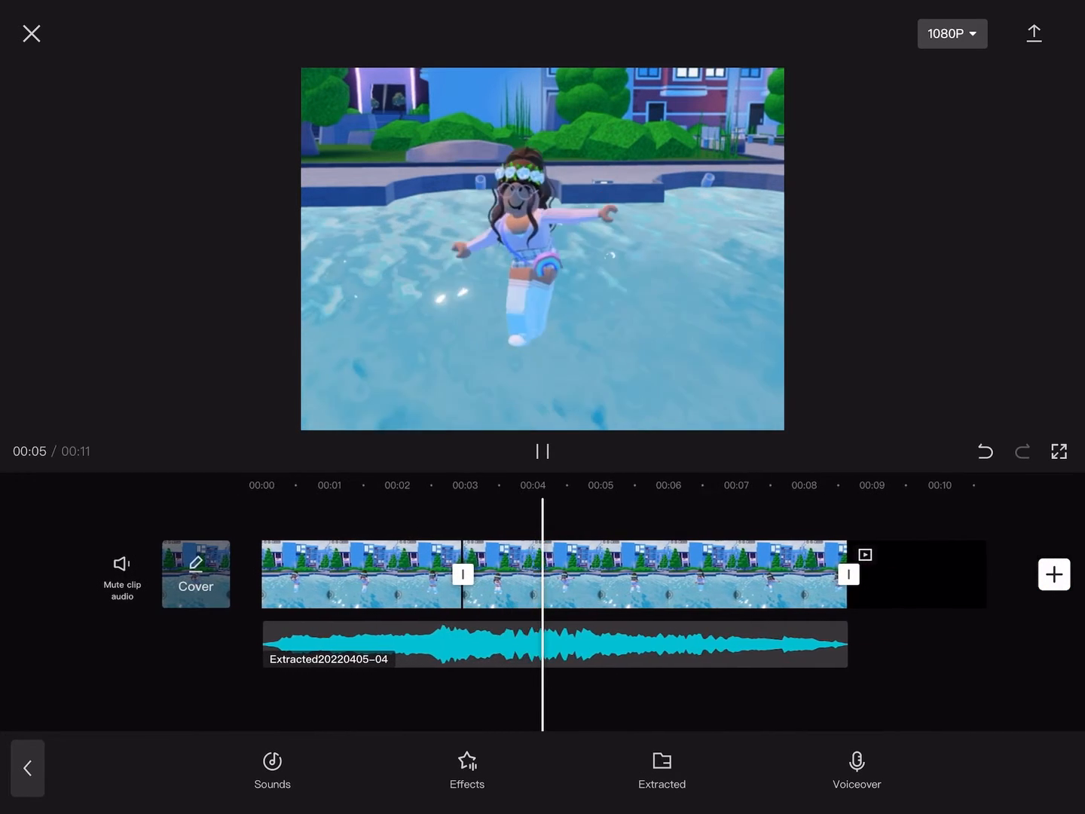
click(542, 450)
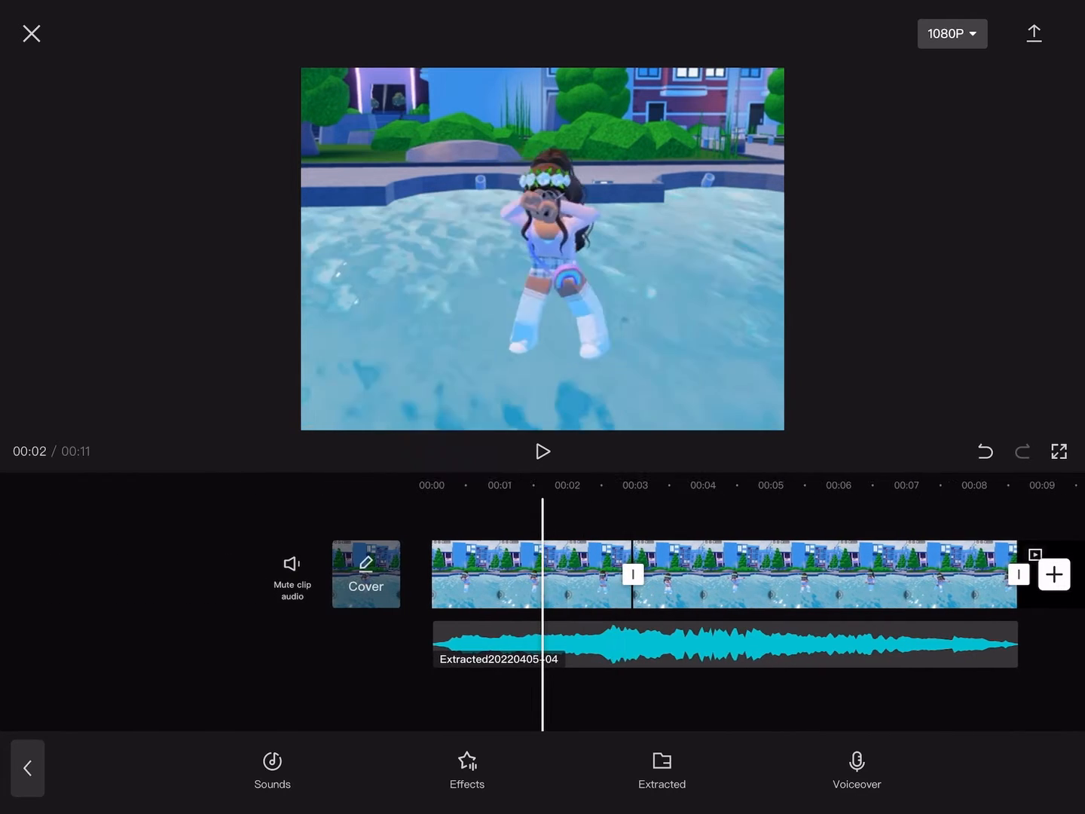
click(557, 573)
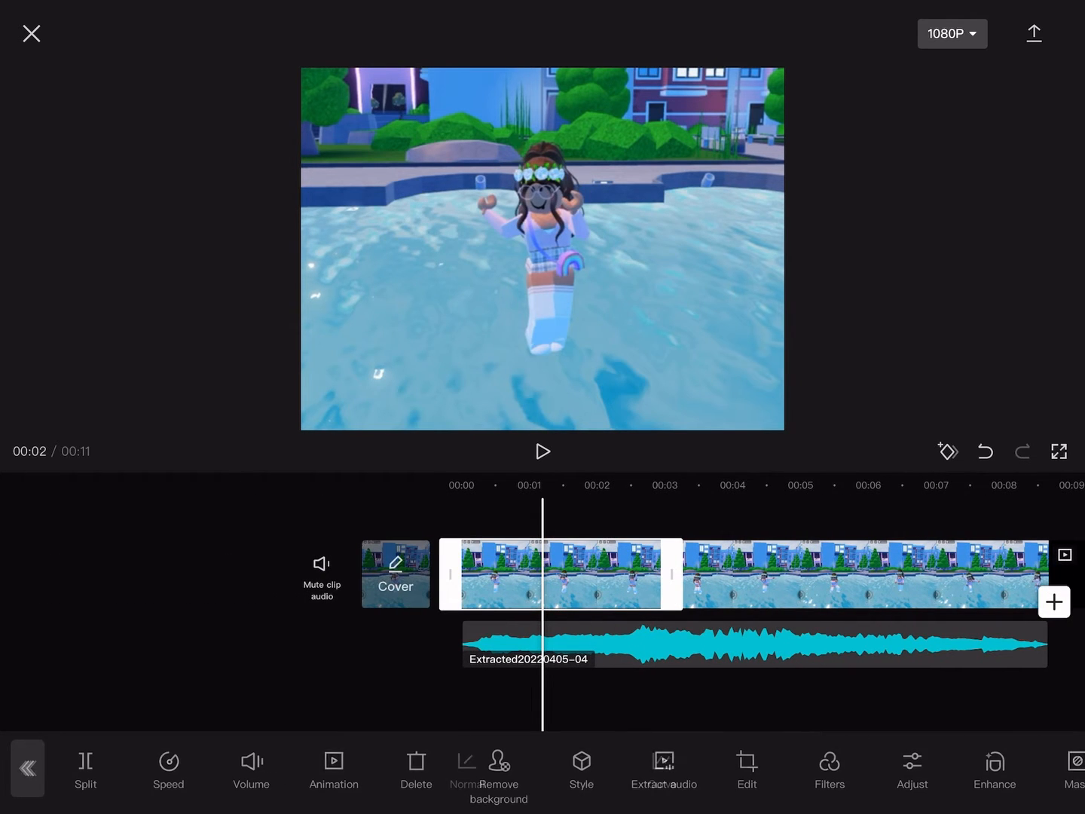
click(169, 768)
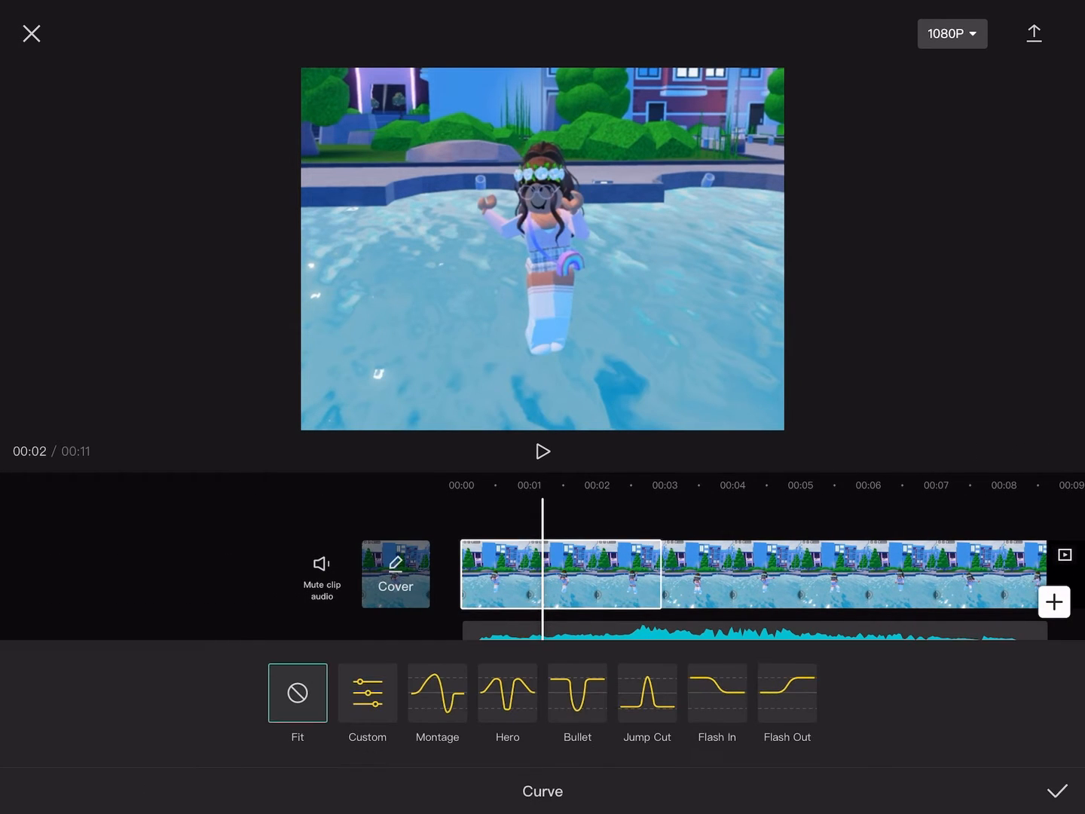
click(367, 693)
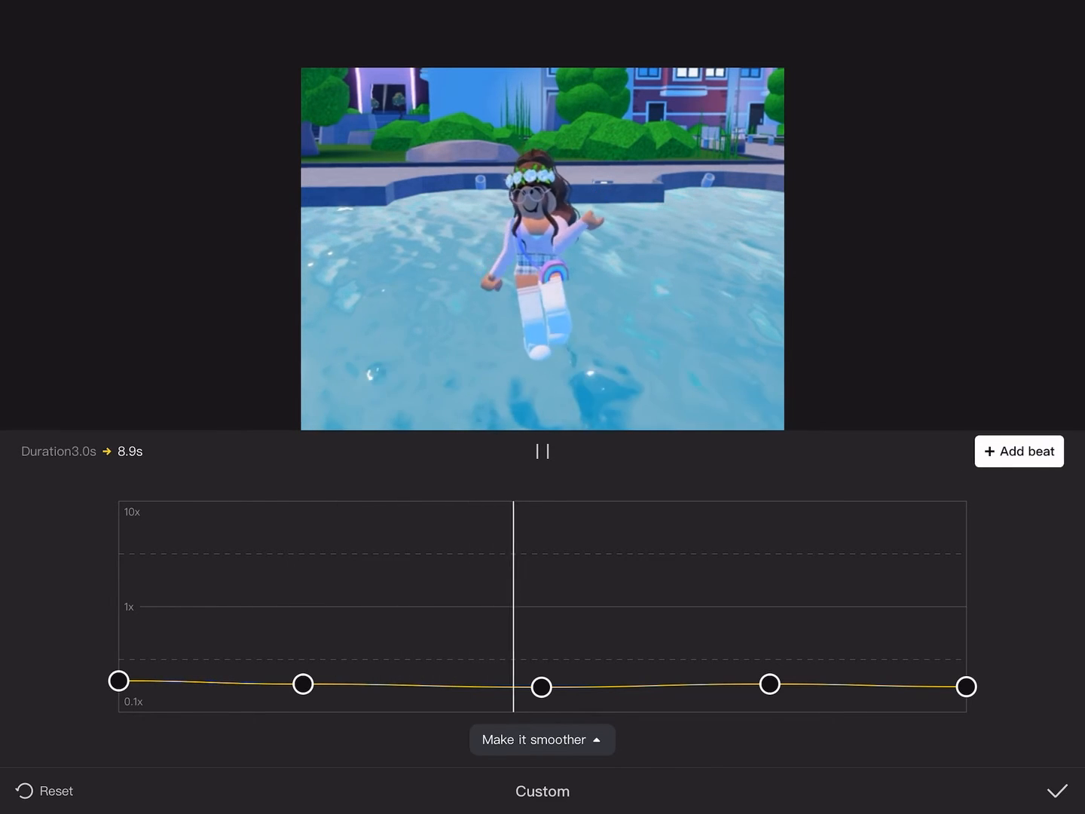
click(1057, 790)
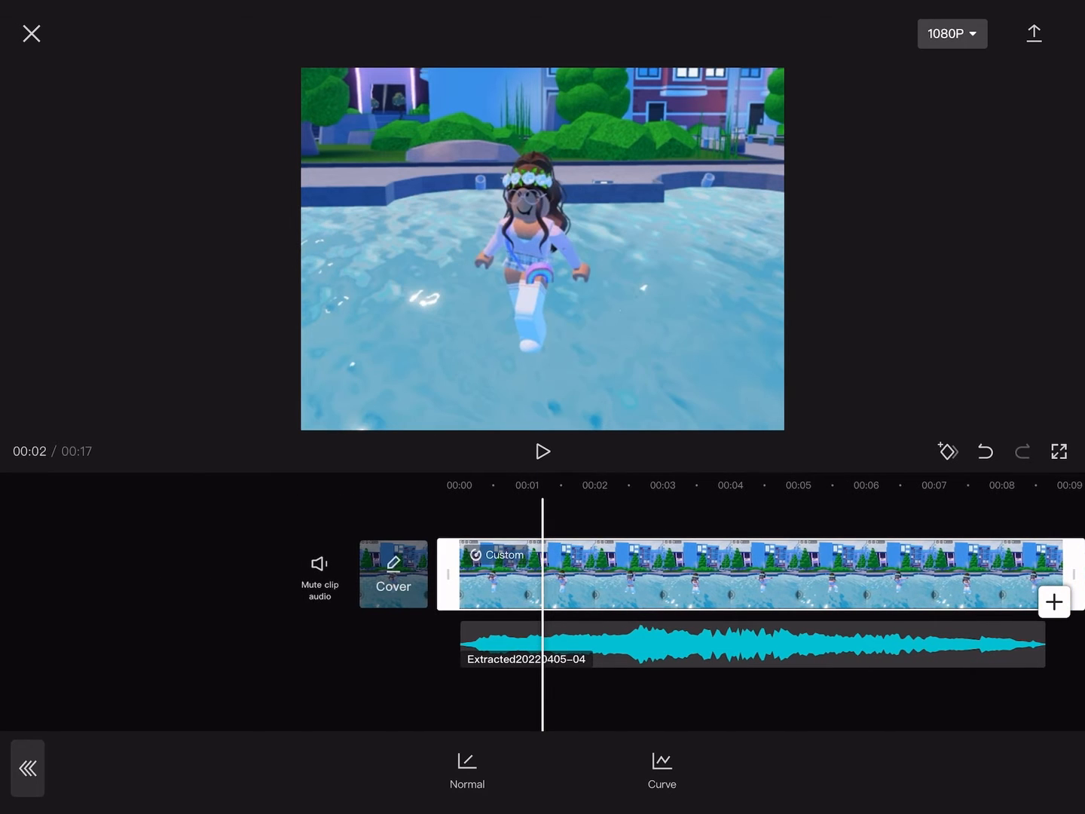
Step: Leave the speed settings and select the second part of the split clip
click(542, 452)
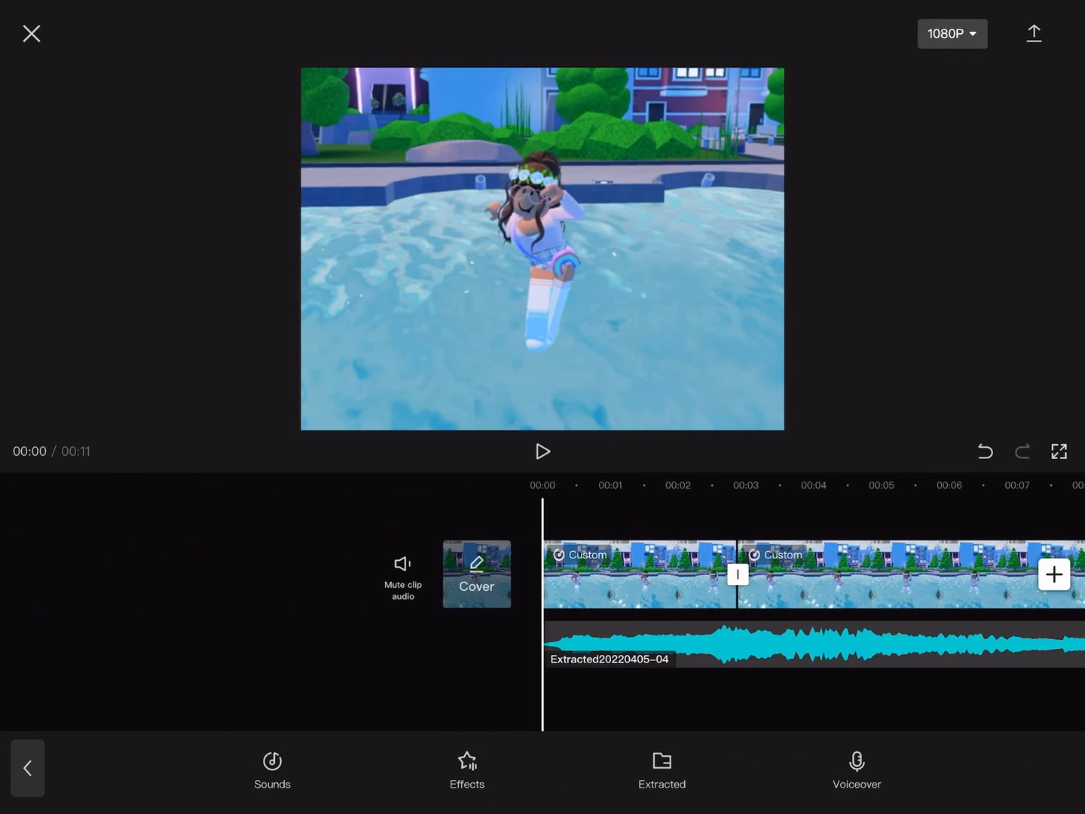
click(543, 452)
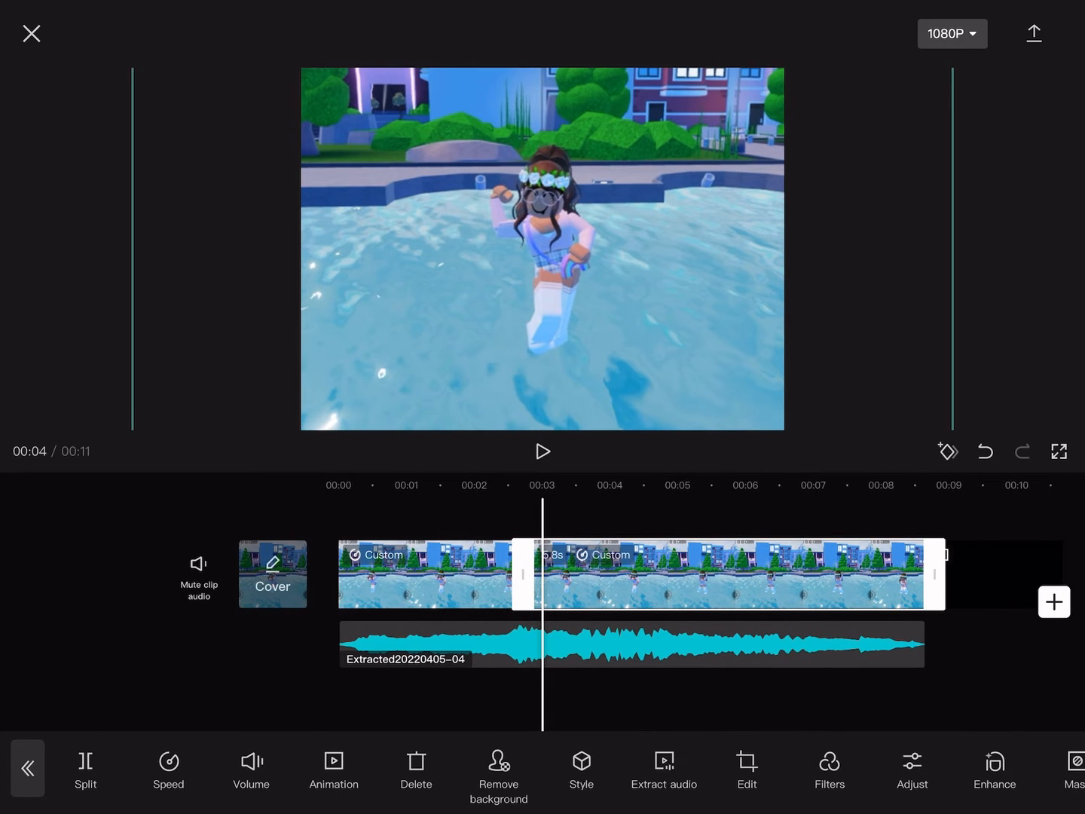
Step: Shape the second clip's custom curve with alternating high and low beats, lasting 3.6 seconds
click(169, 768)
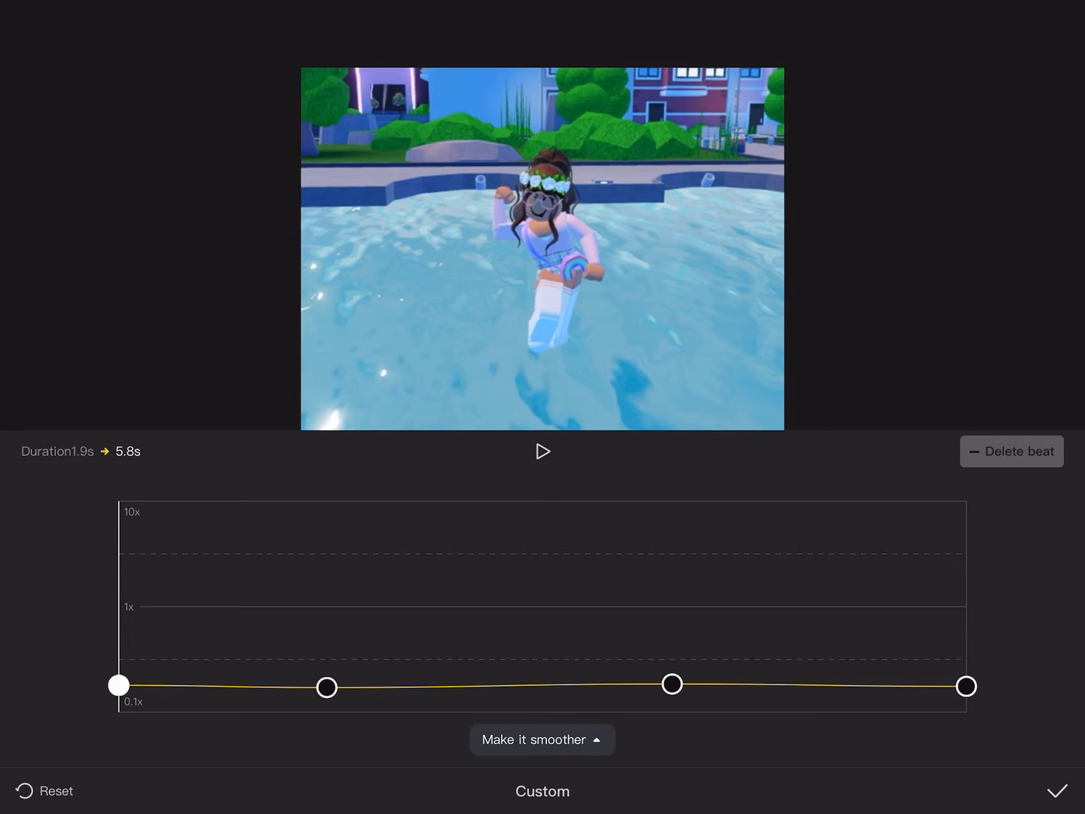
click(1058, 790)
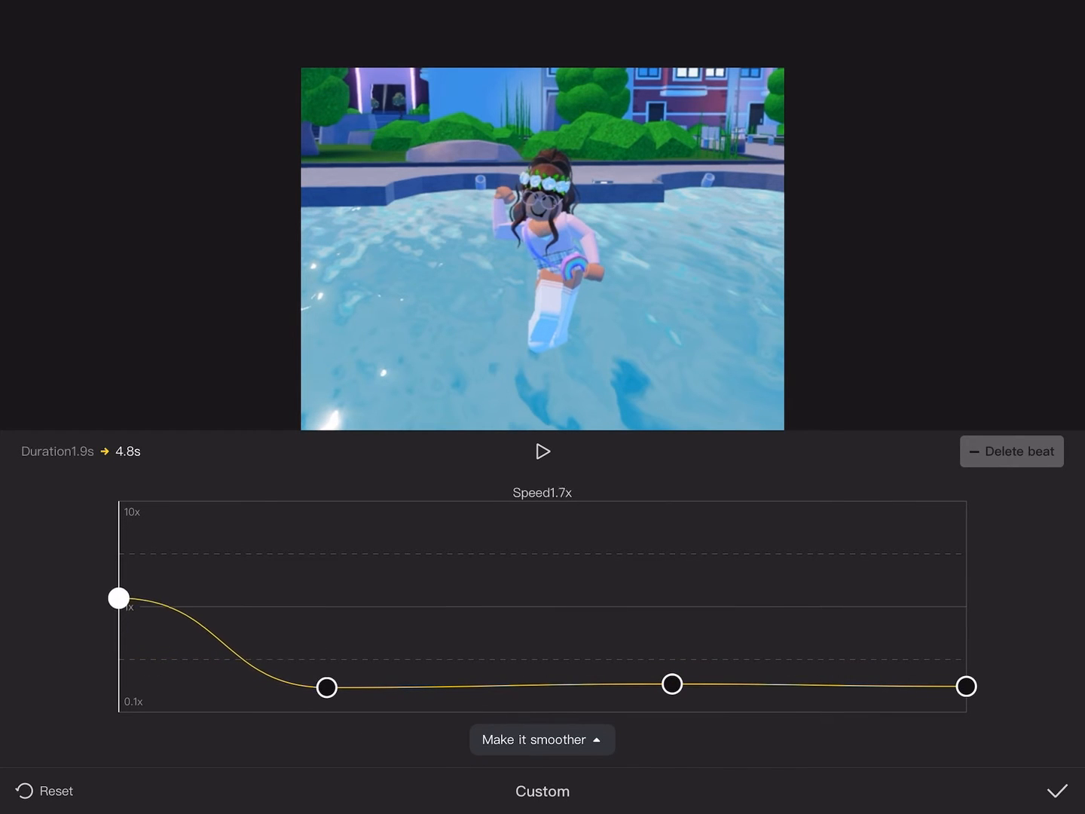
click(541, 451)
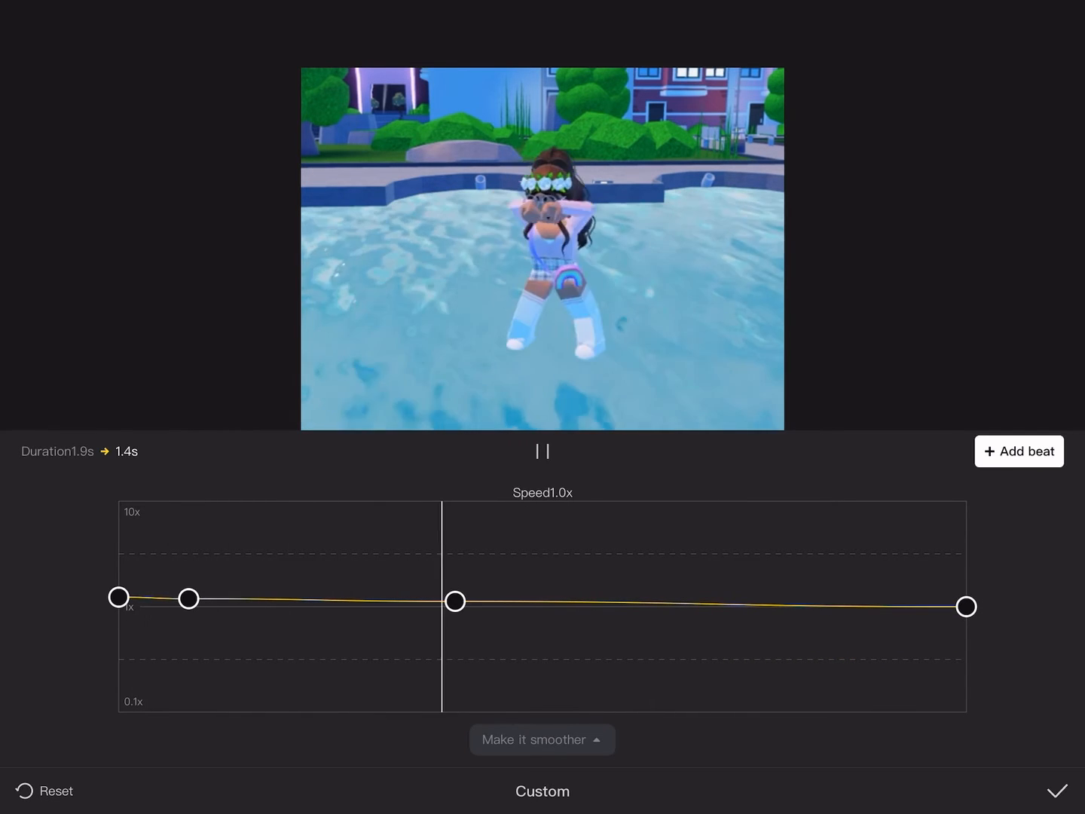
click(541, 450)
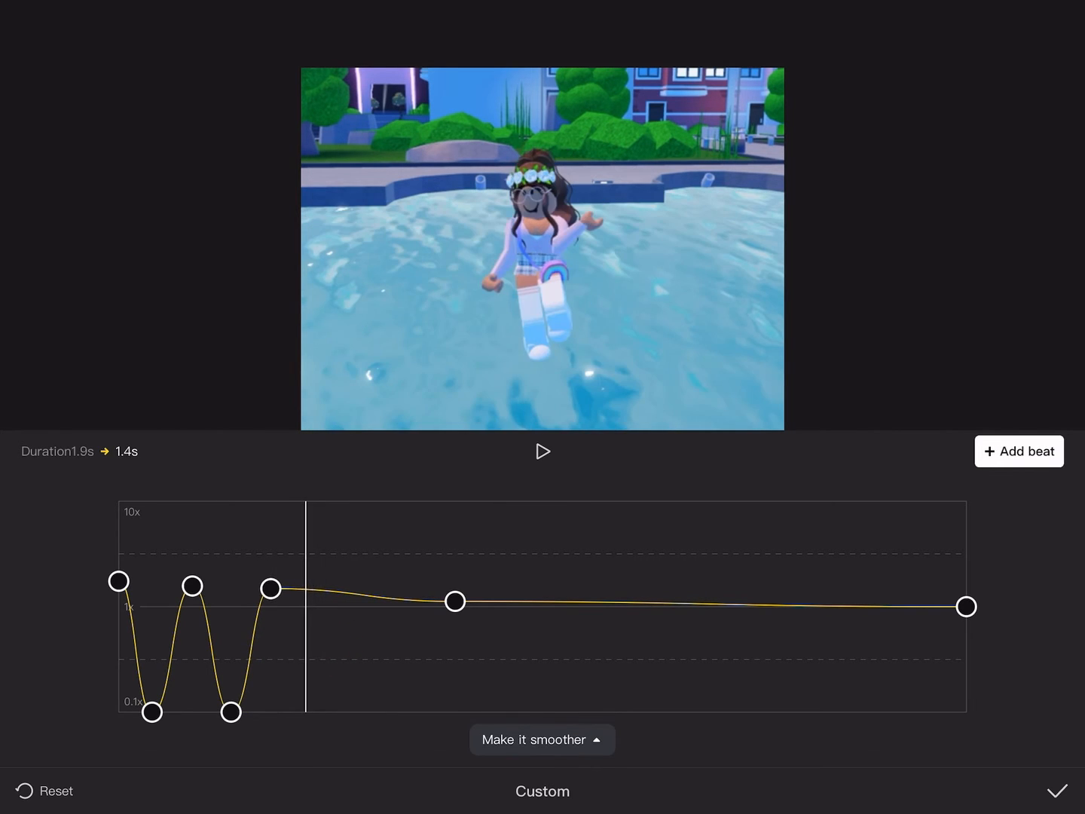
click(1018, 451)
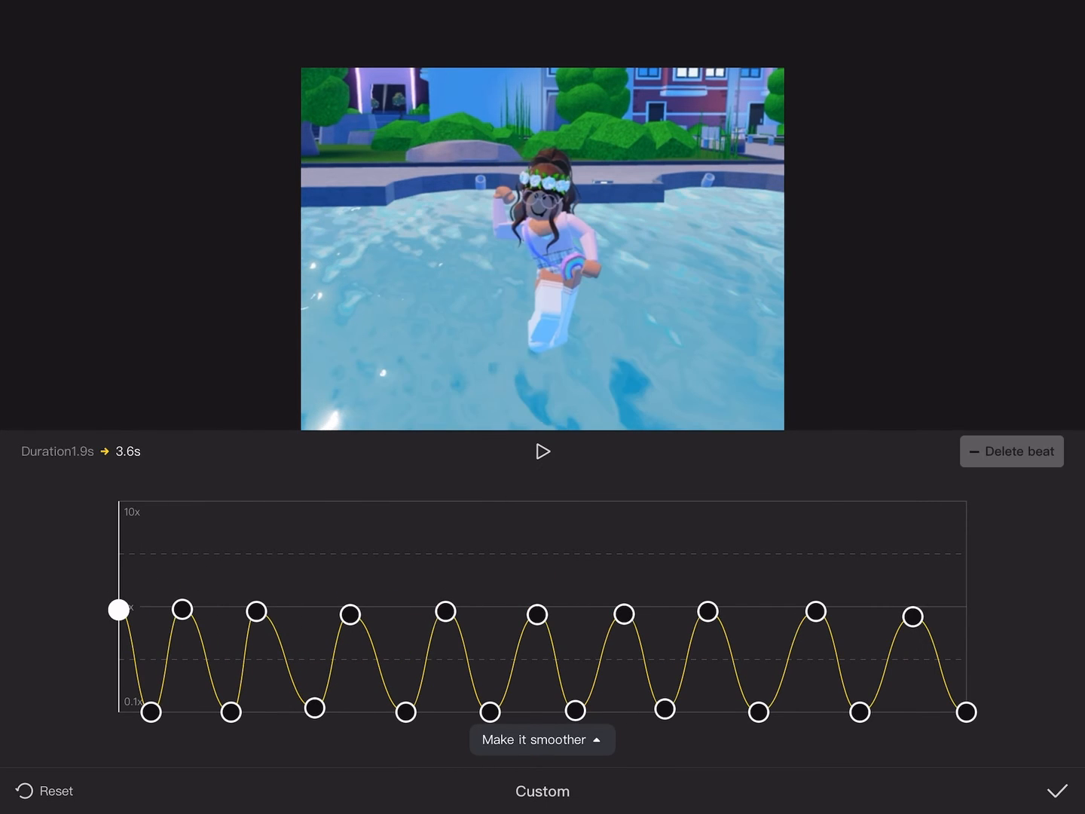
click(541, 452)
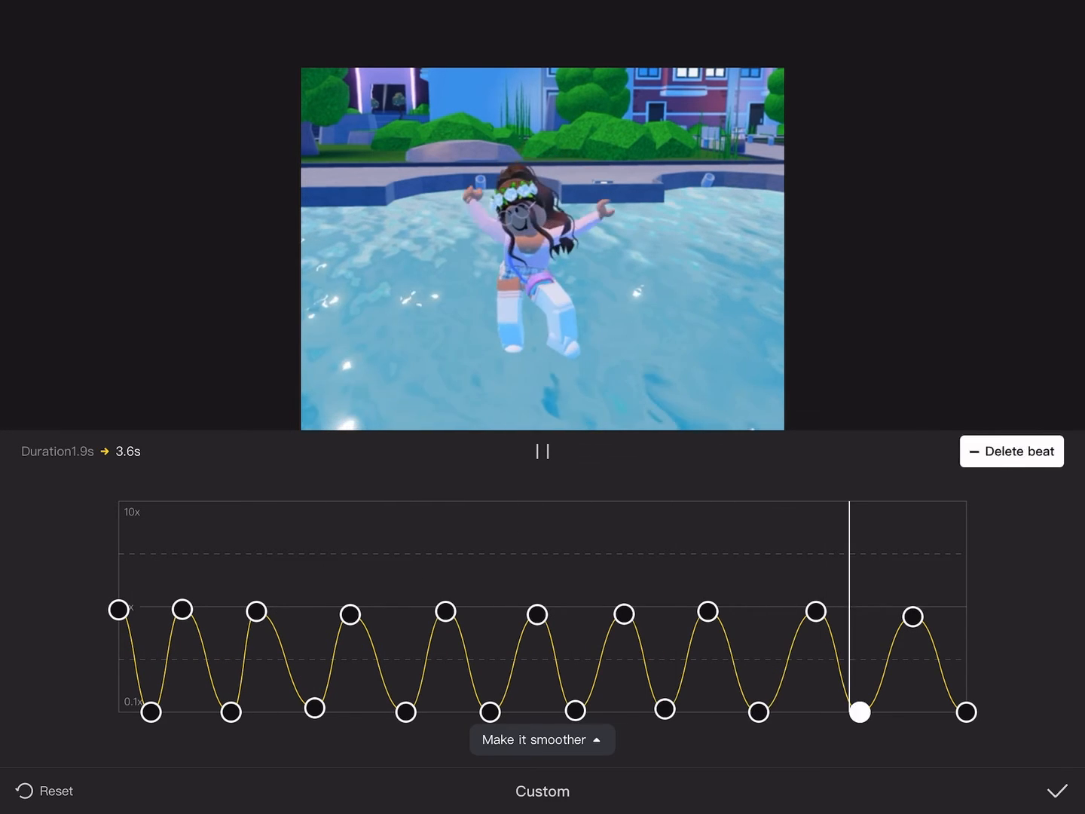
click(1060, 790)
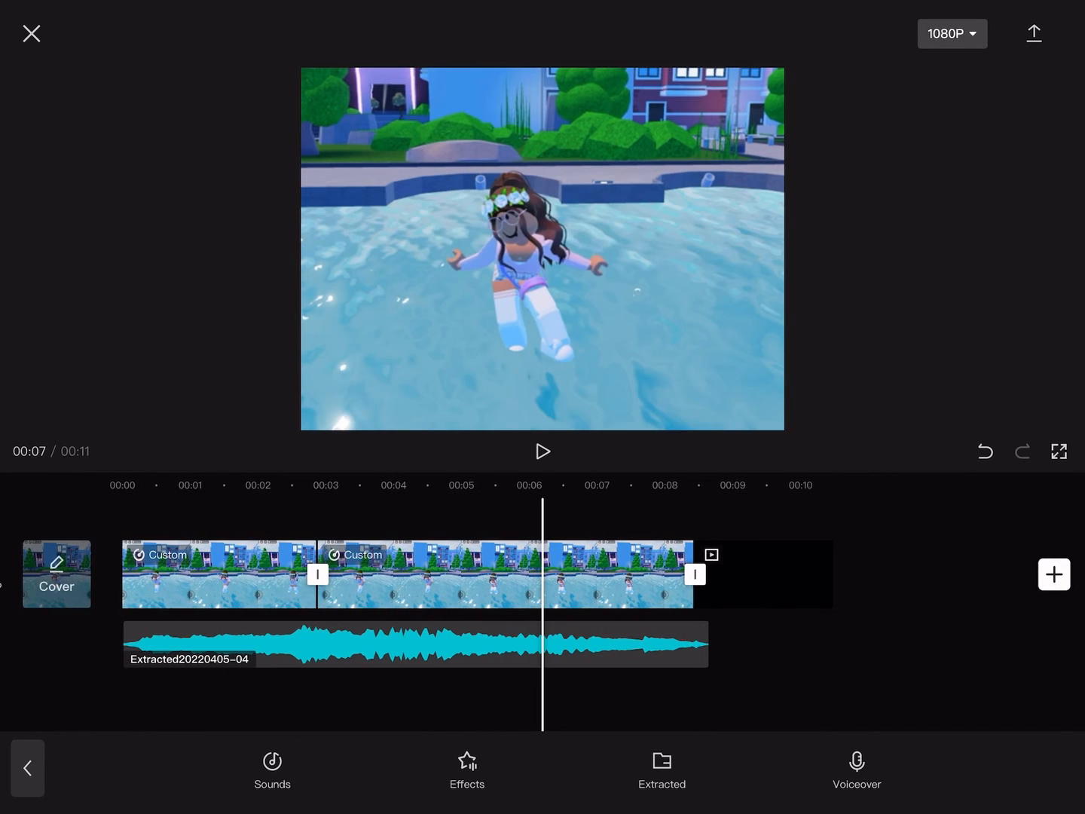
click(543, 452)
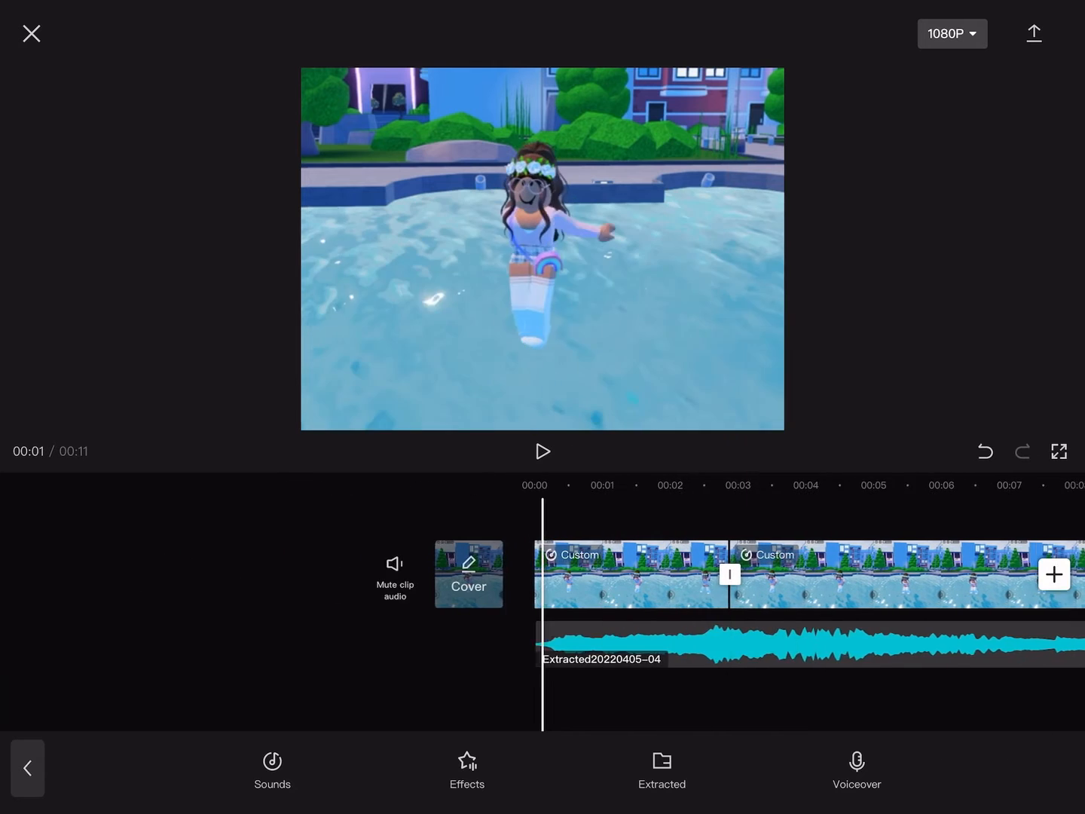
click(542, 452)
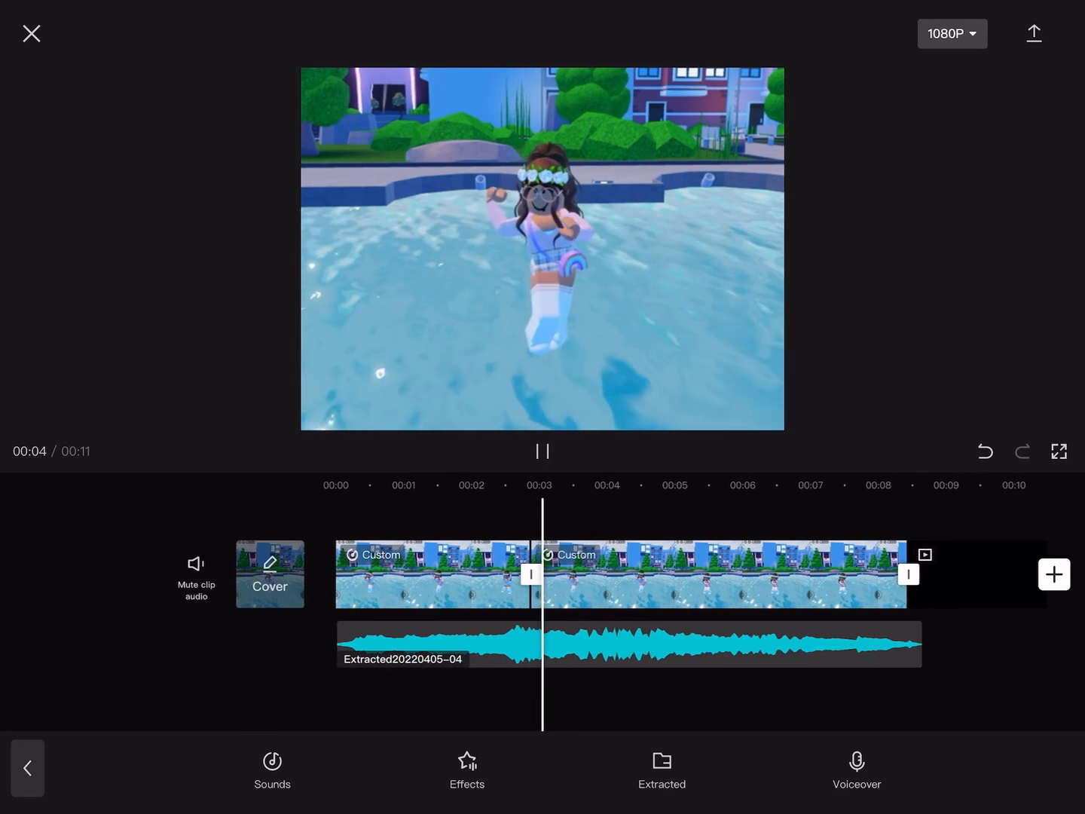
click(543, 450)
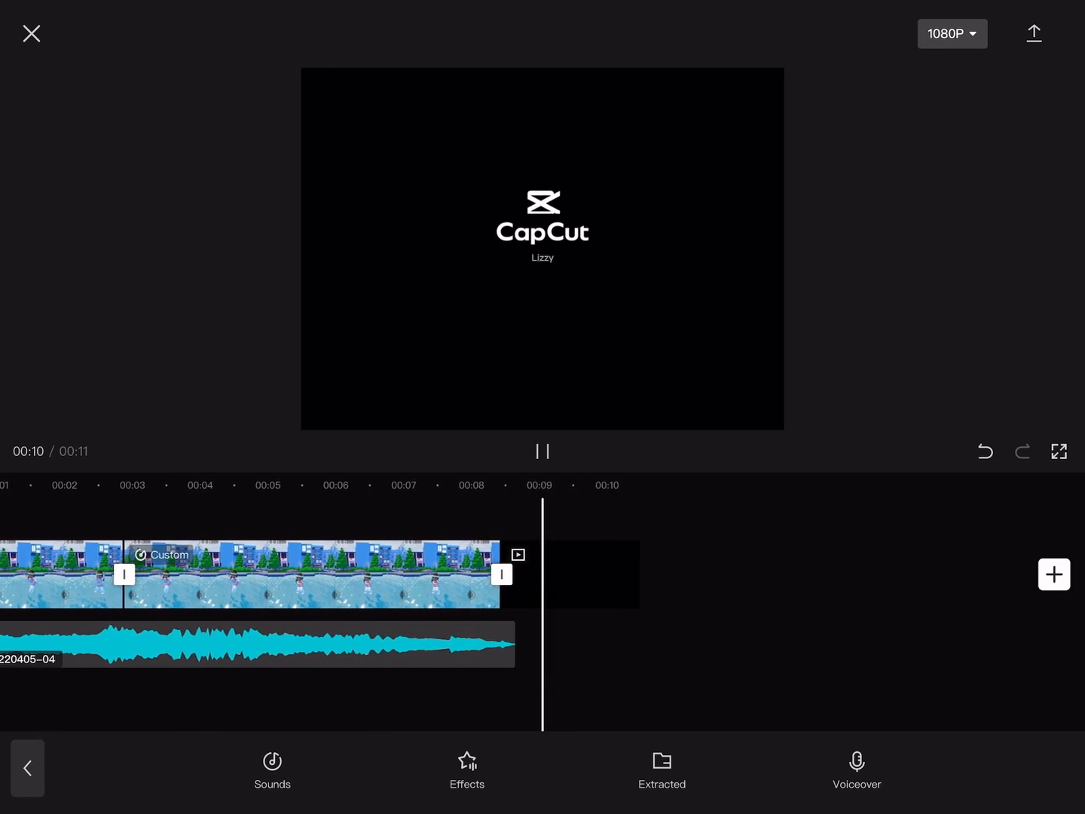
click(301, 574)
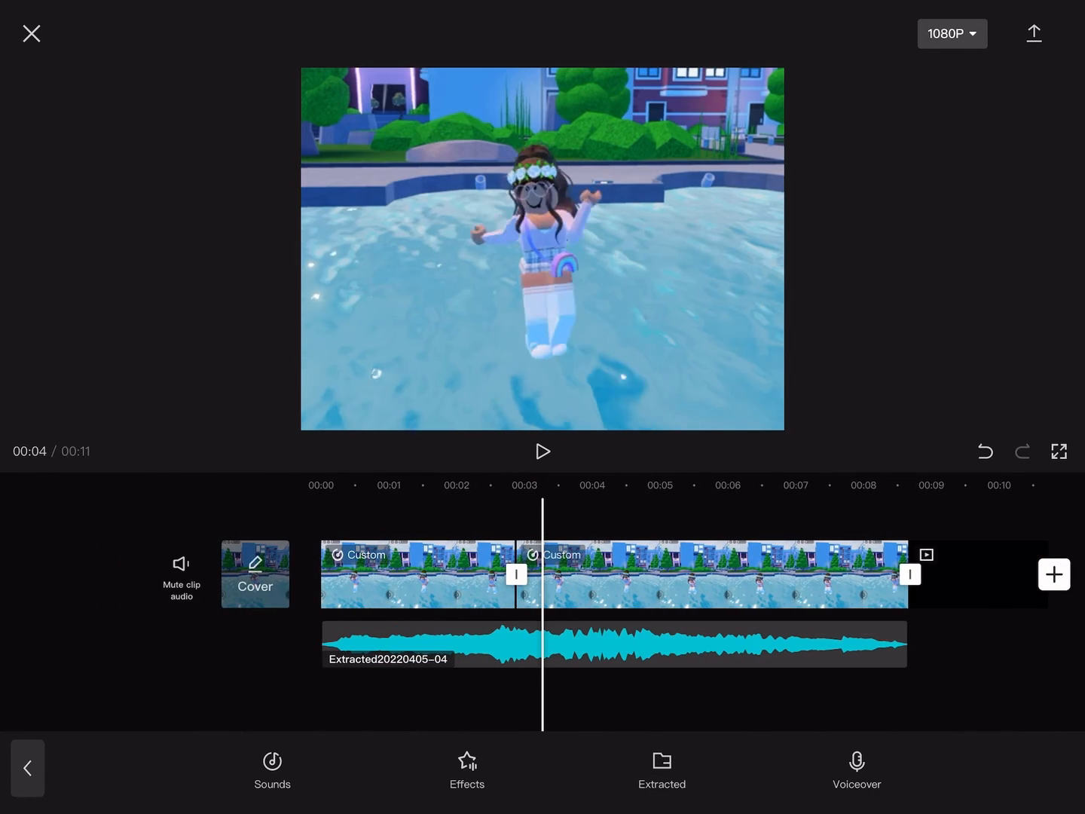
Step: Reopen and check the wave curve on the second clip and the flat slow curve on the first
click(711, 574)
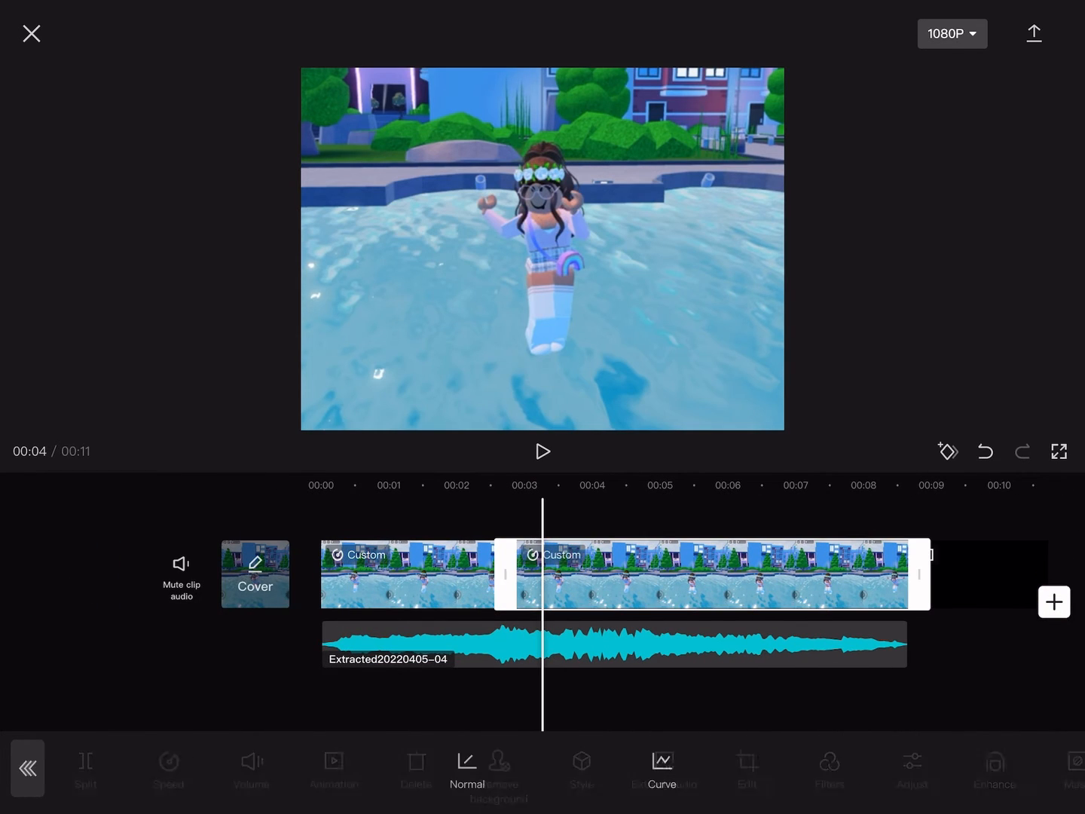
click(660, 769)
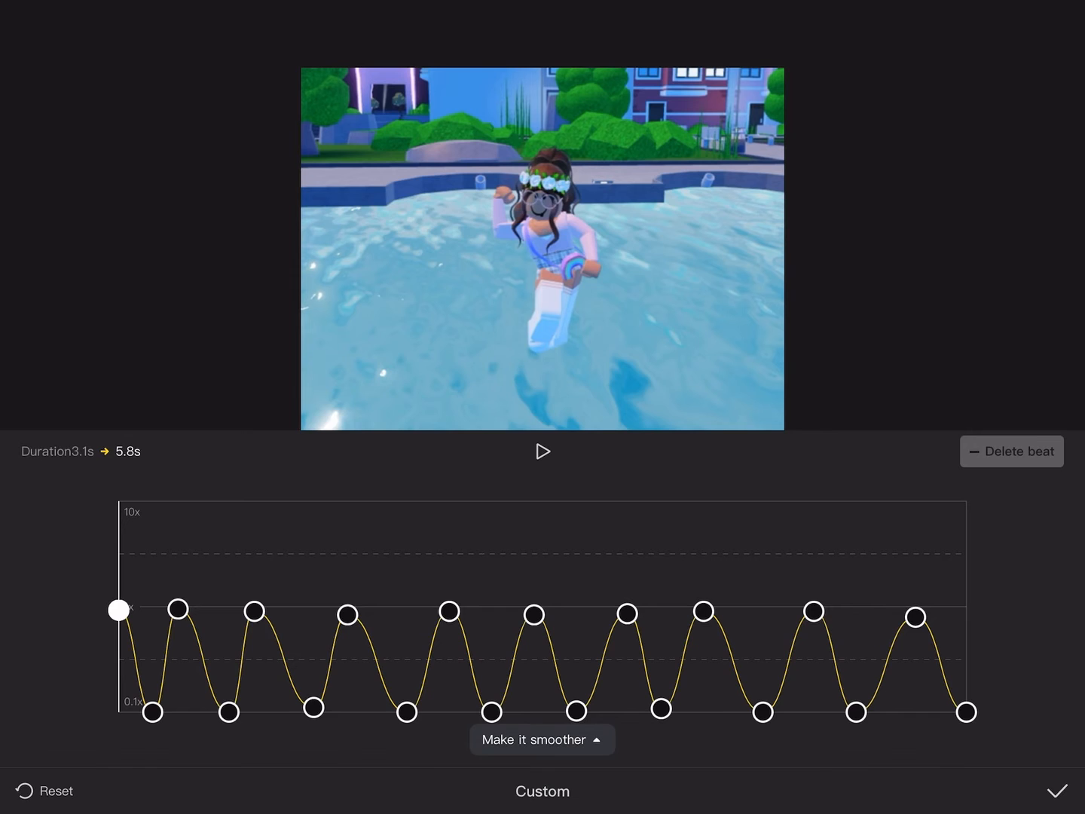
click(1058, 791)
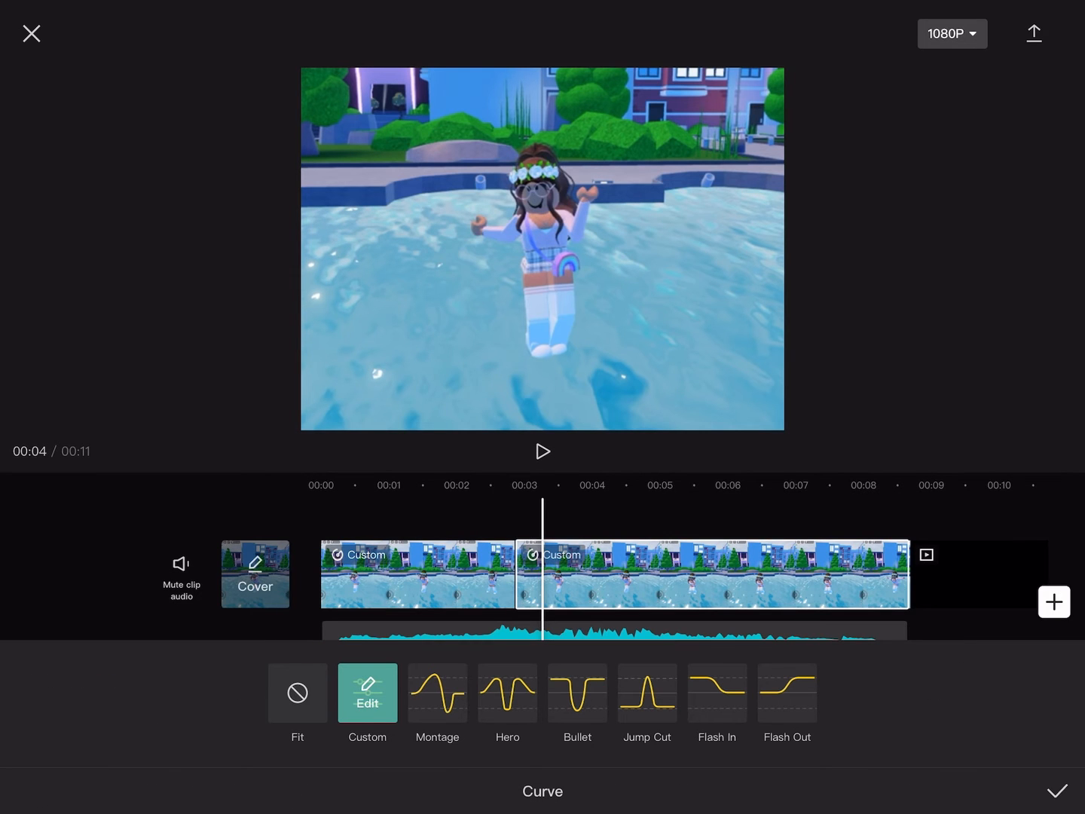
click(1055, 790)
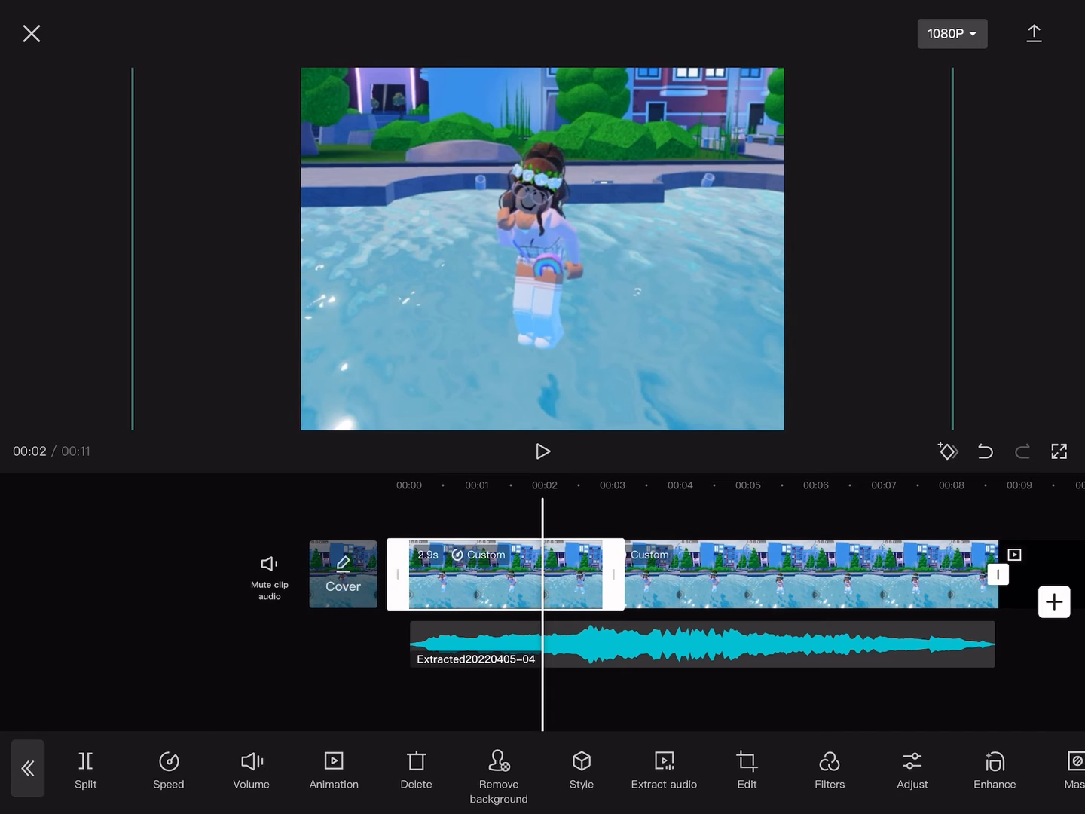
click(169, 769)
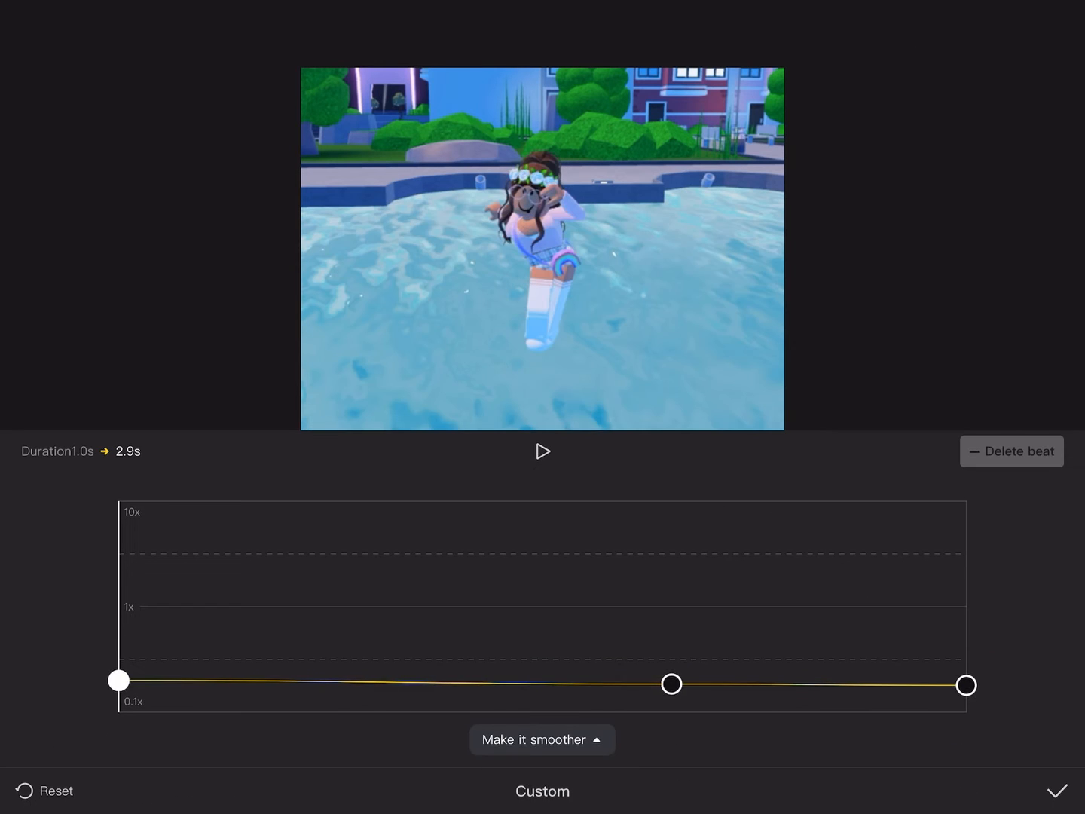
click(1057, 791)
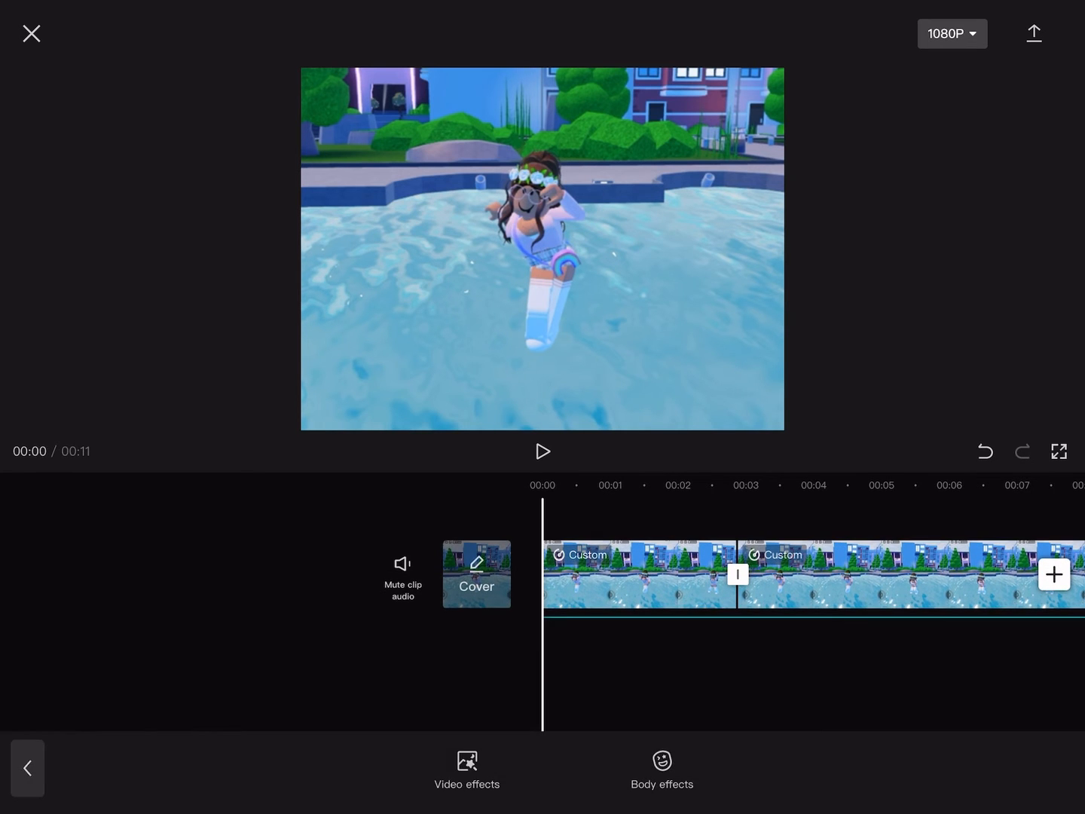
Step: Apply the Basic Blur video effect over the first clip and remove the CapCut ending
click(467, 768)
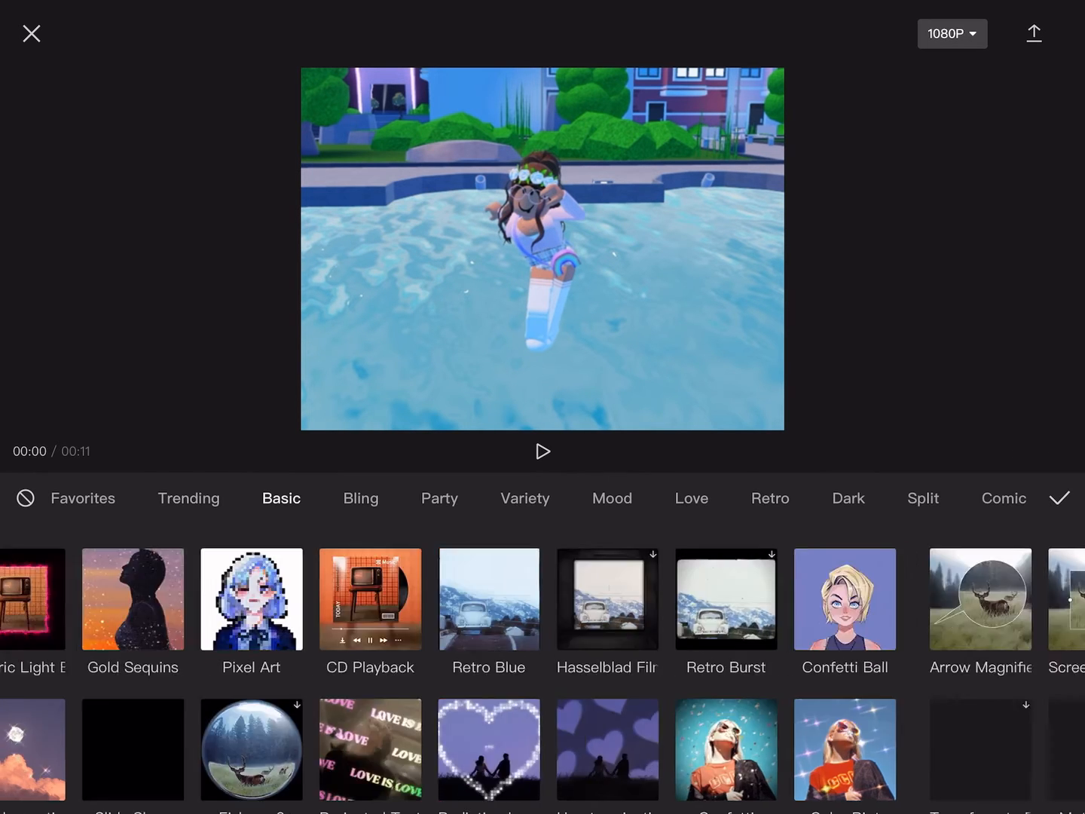
scroll(down, 3)
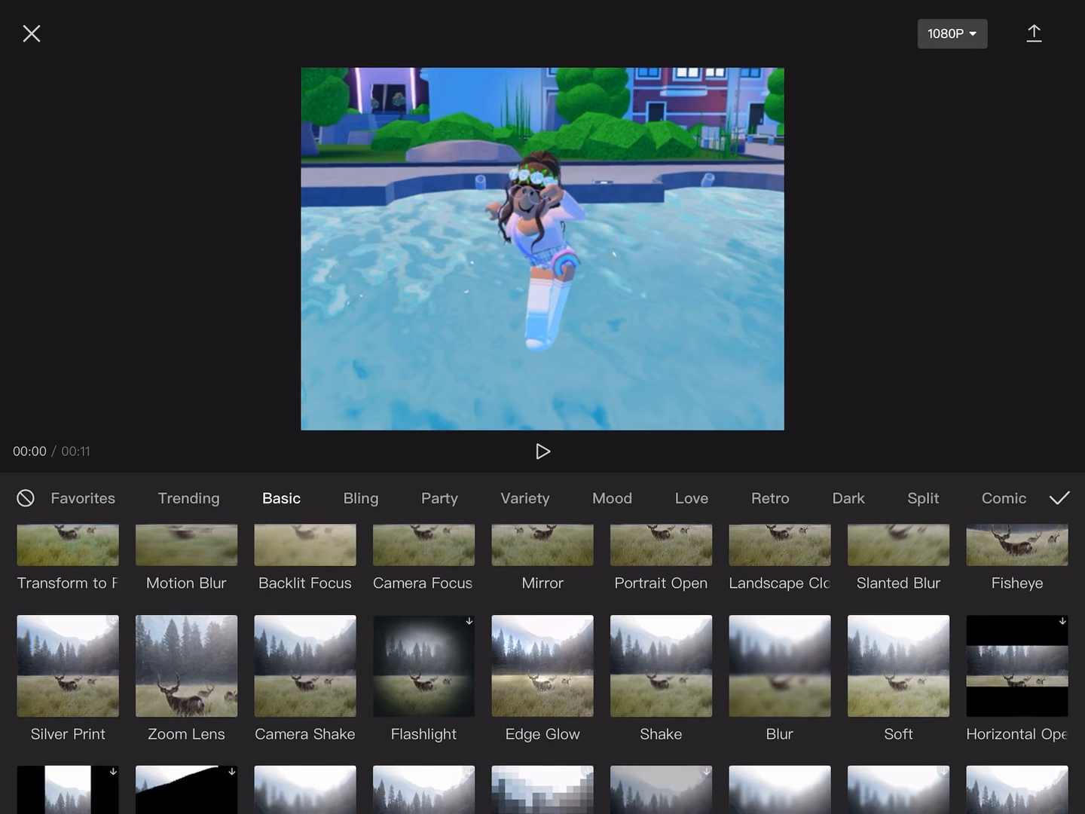
click(779, 665)
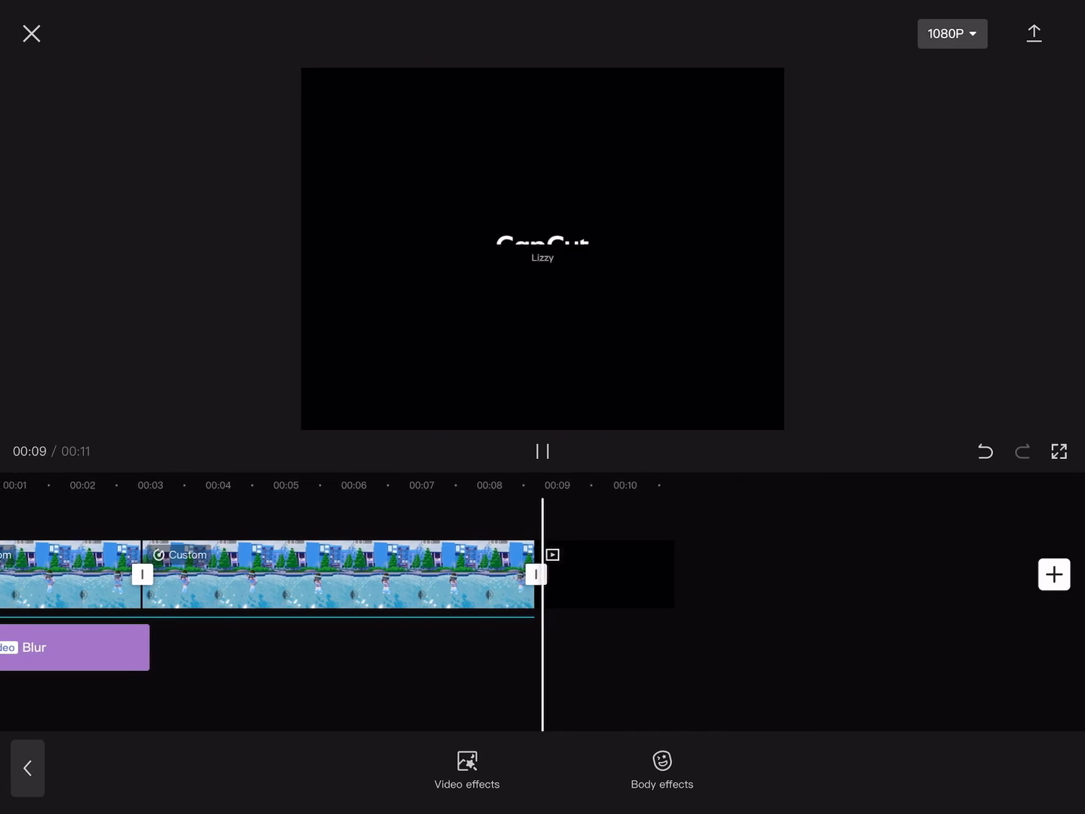
click(543, 450)
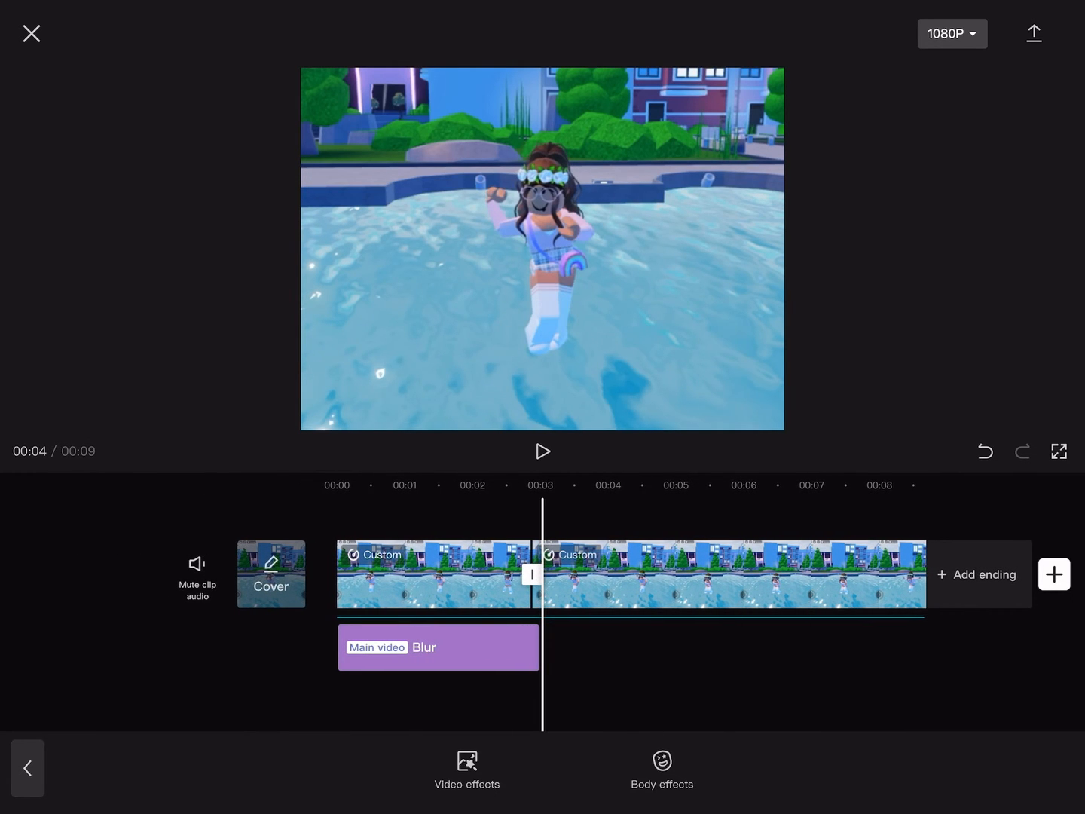
Step: Apply the Party Astral effect over the second clip, preview, and export the video
click(467, 768)
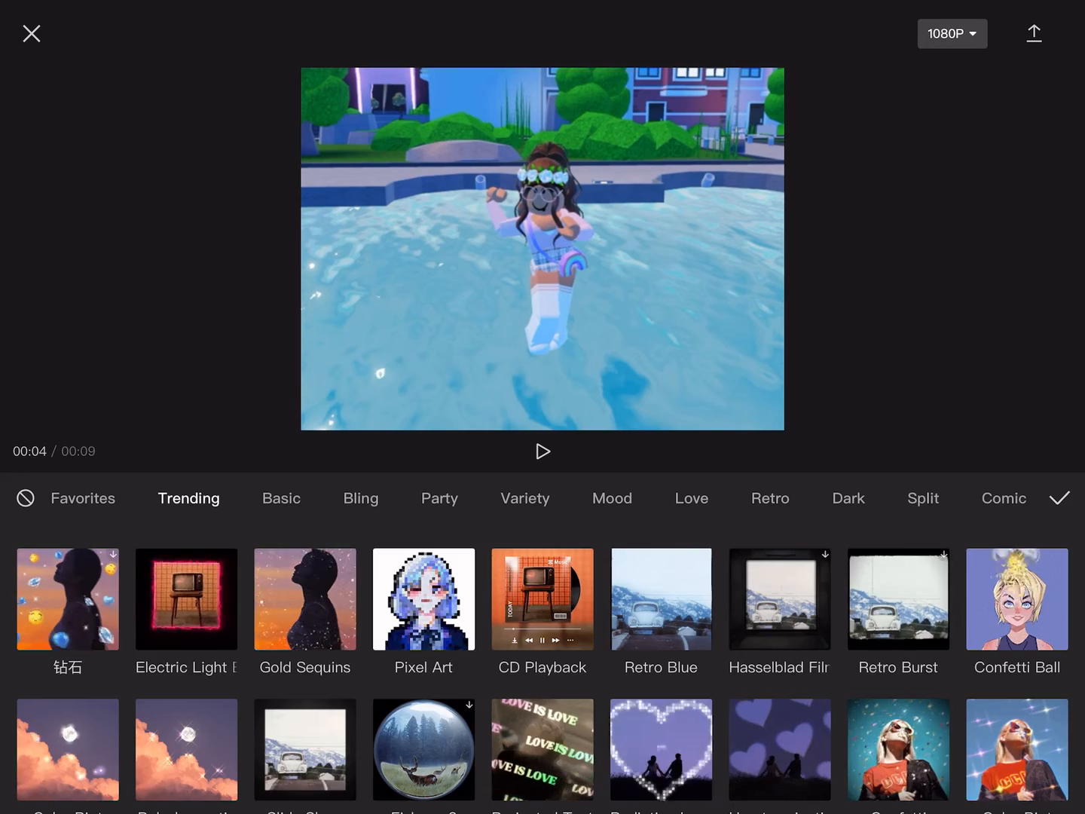
click(440, 497)
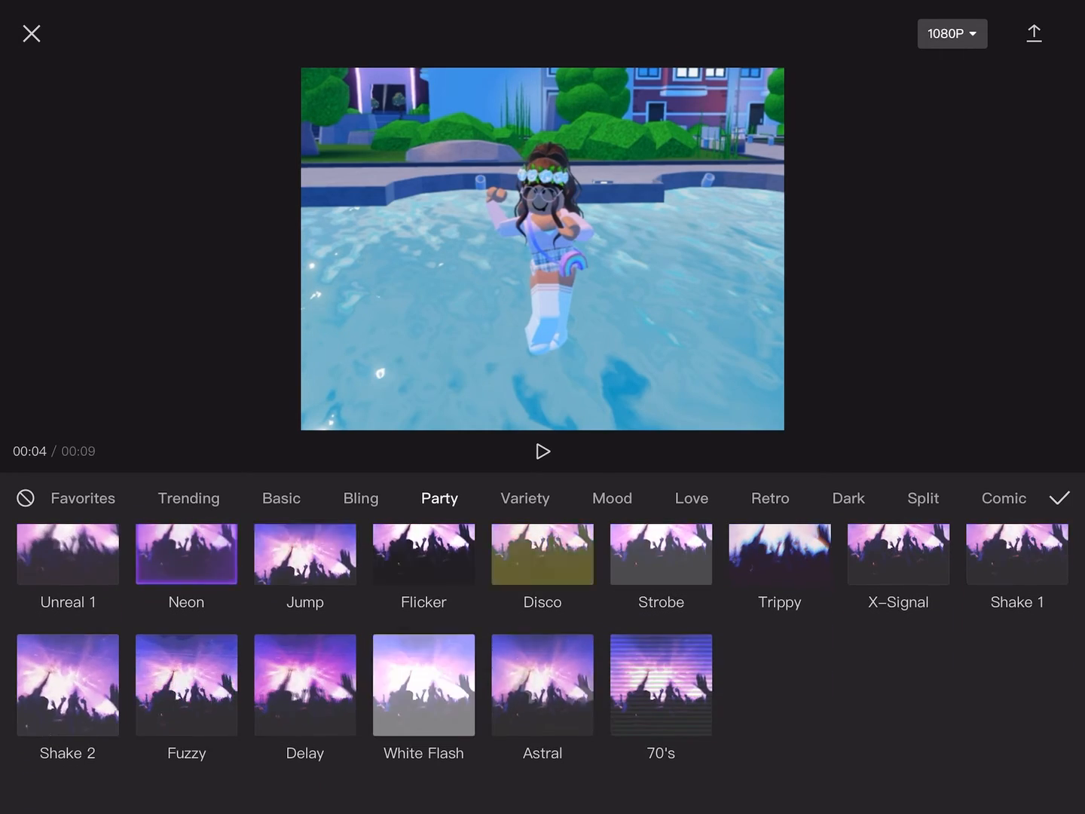
click(543, 554)
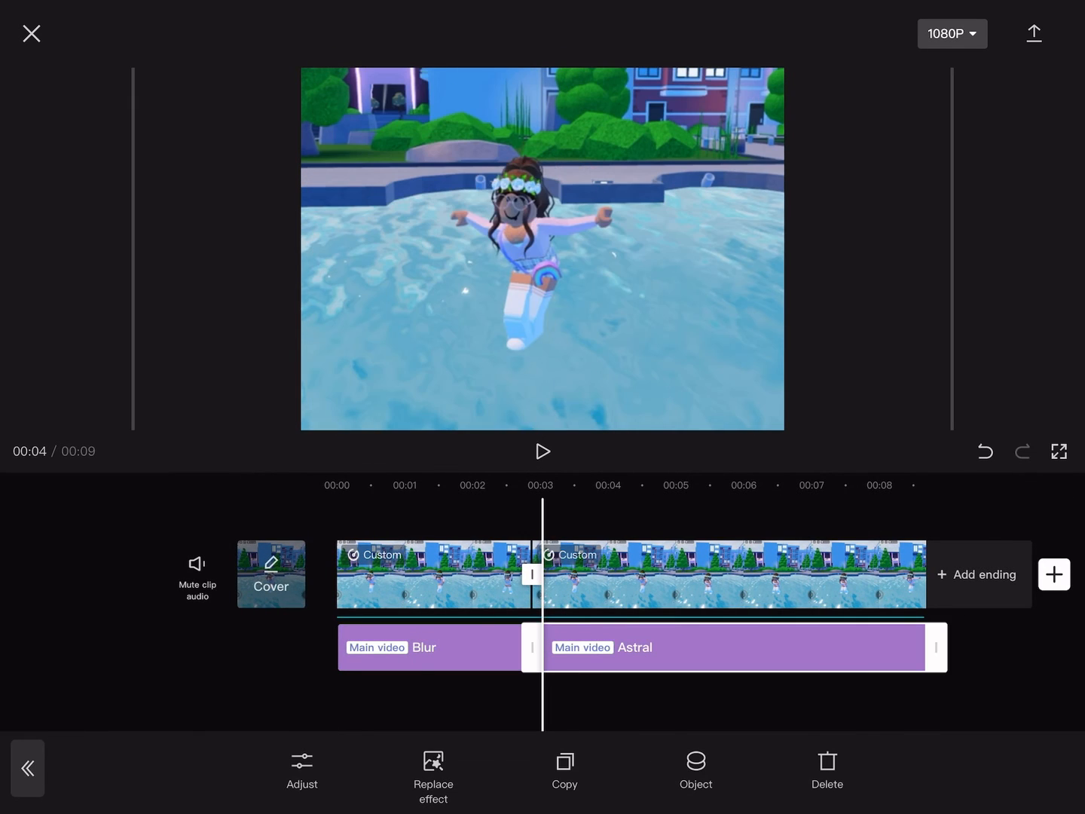
click(541, 452)
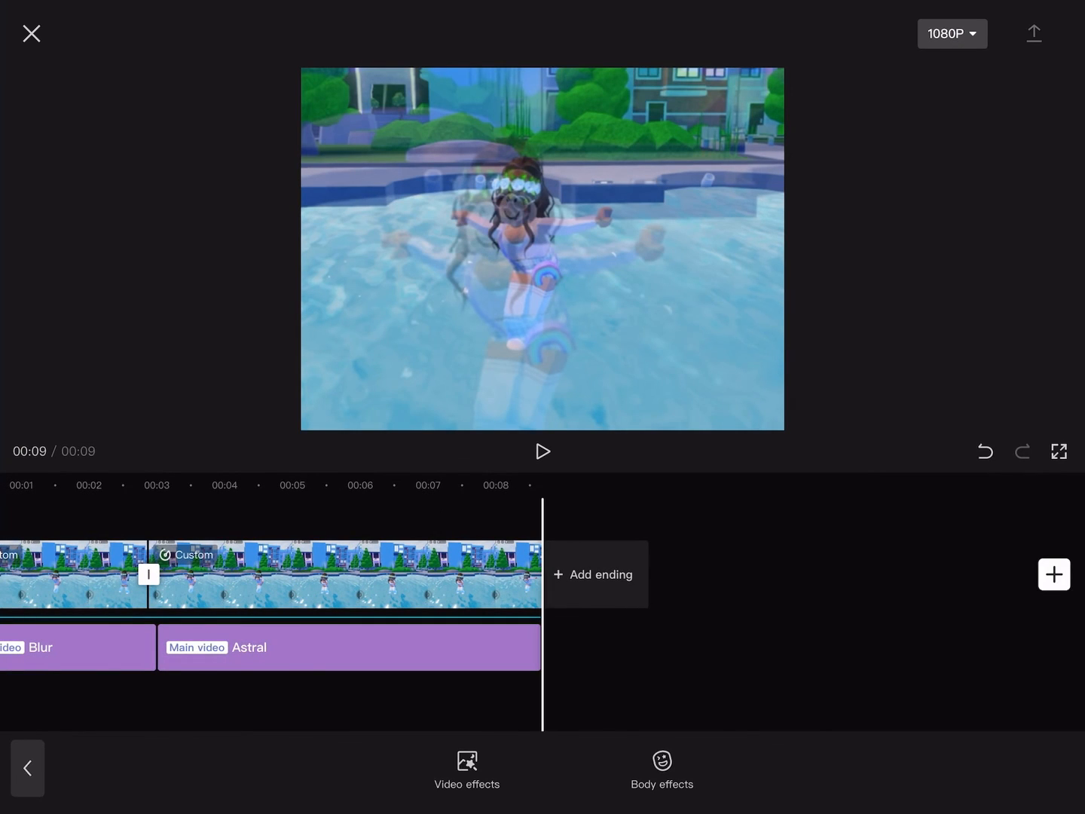
click(1034, 33)
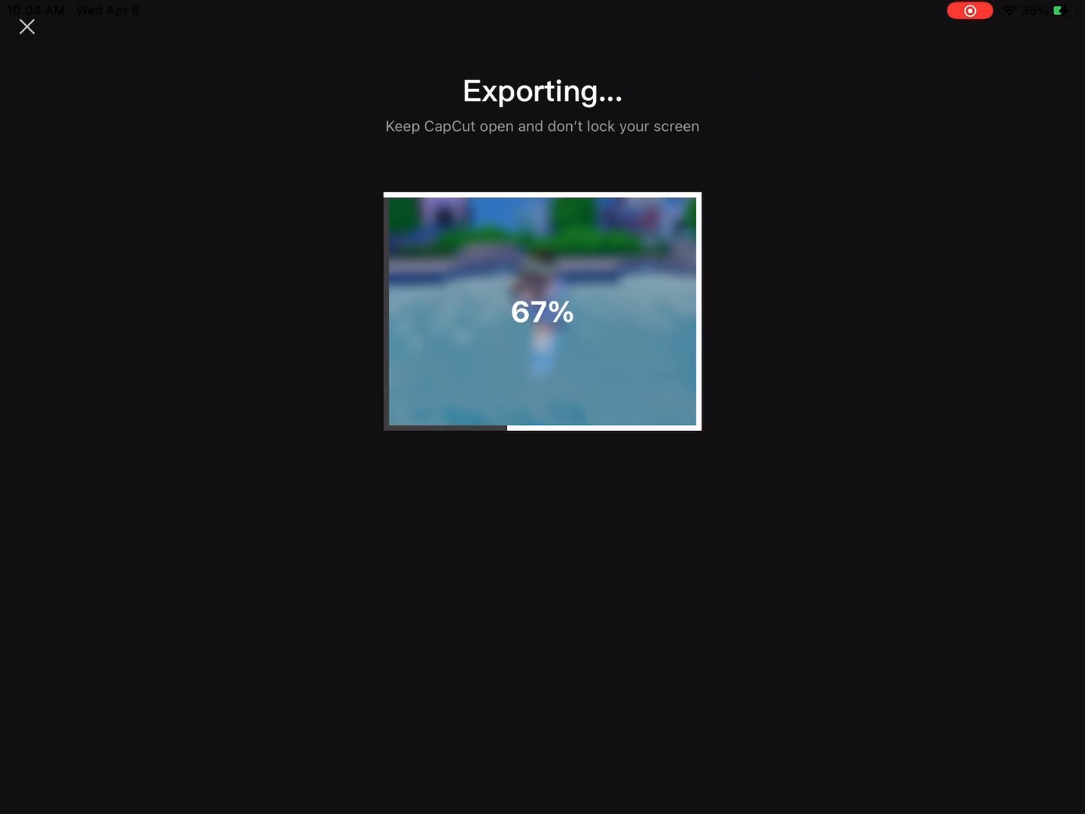